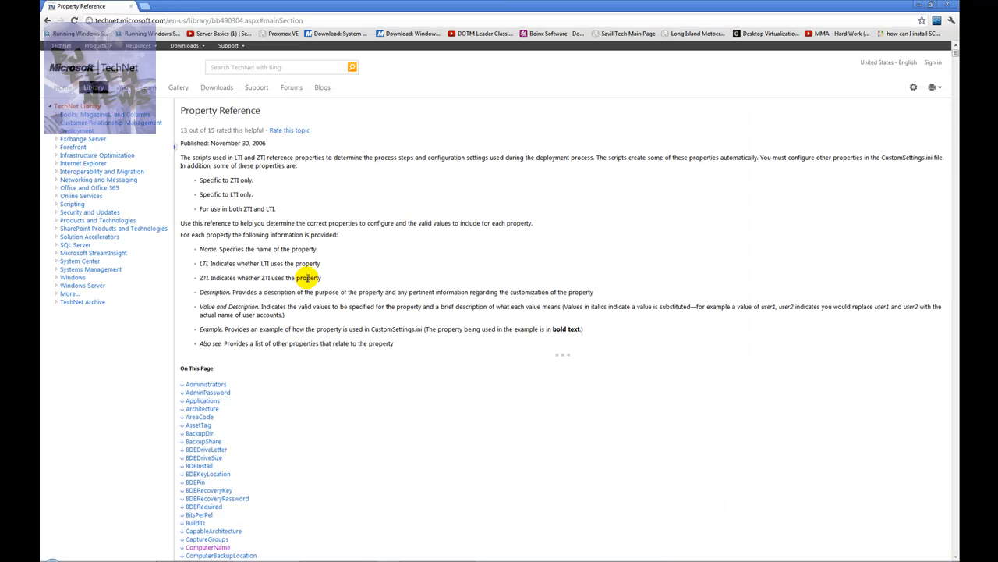
- Scroll the TechNet Property Reference list down until the Skip* deployment properties appear
scroll("down", 3)
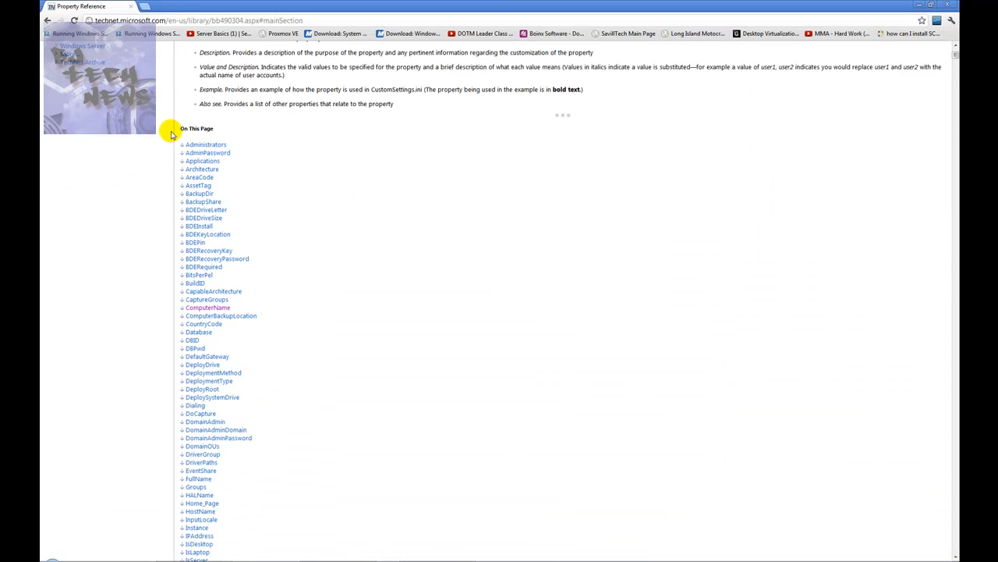
scroll("down", 3)
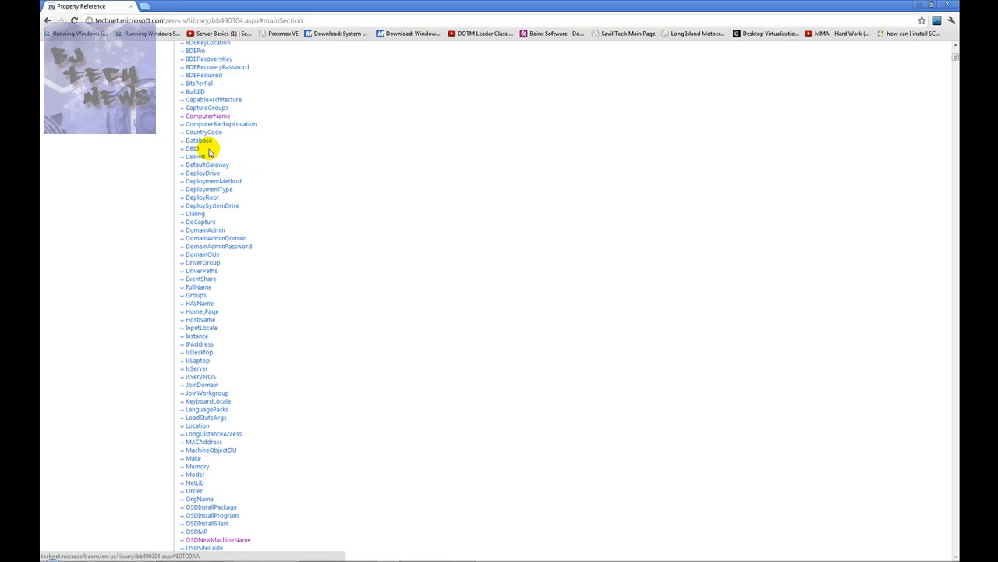
scroll("down", 3)
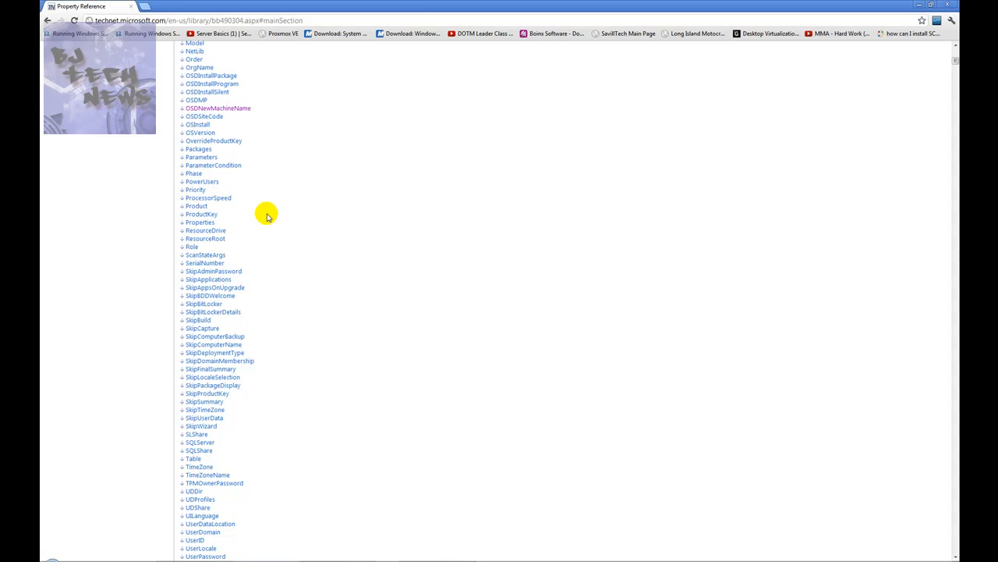
scroll("down", 3)
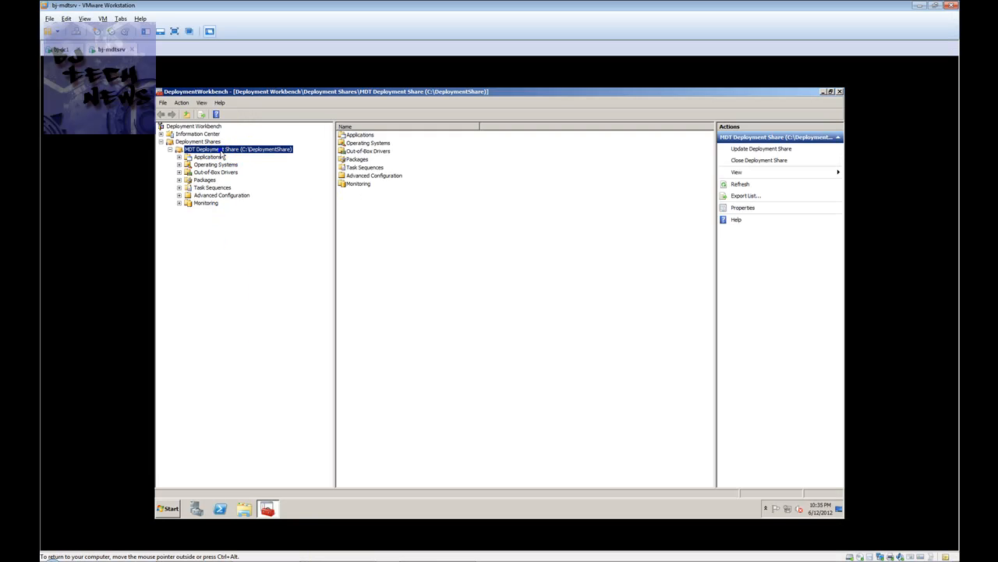
- Show the MDT Deployment Share's Rules, including SkipCapture=NO and _SMSTSORGNAME=BJTech Imaging Process
right_click(237, 150)
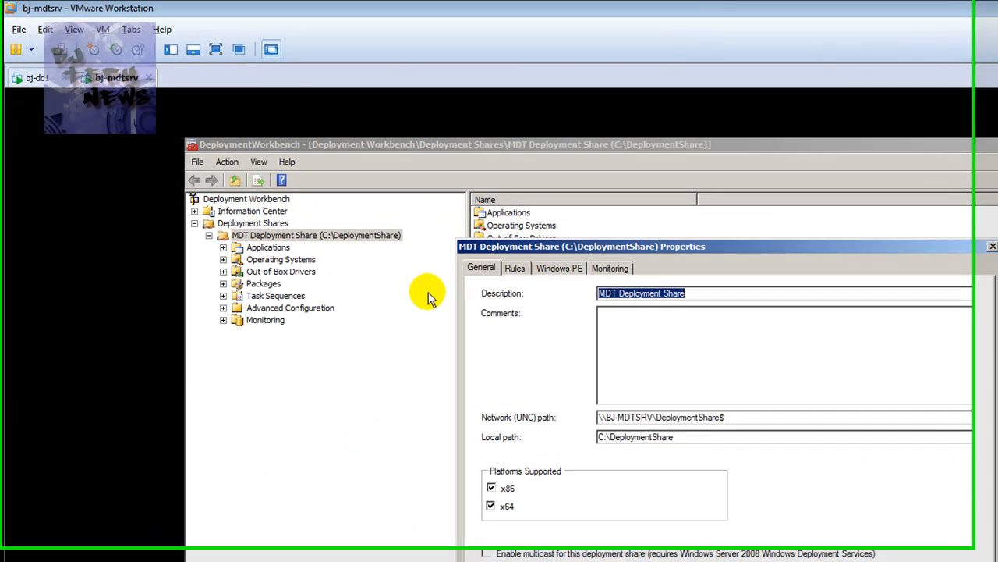
left_click(515, 268)
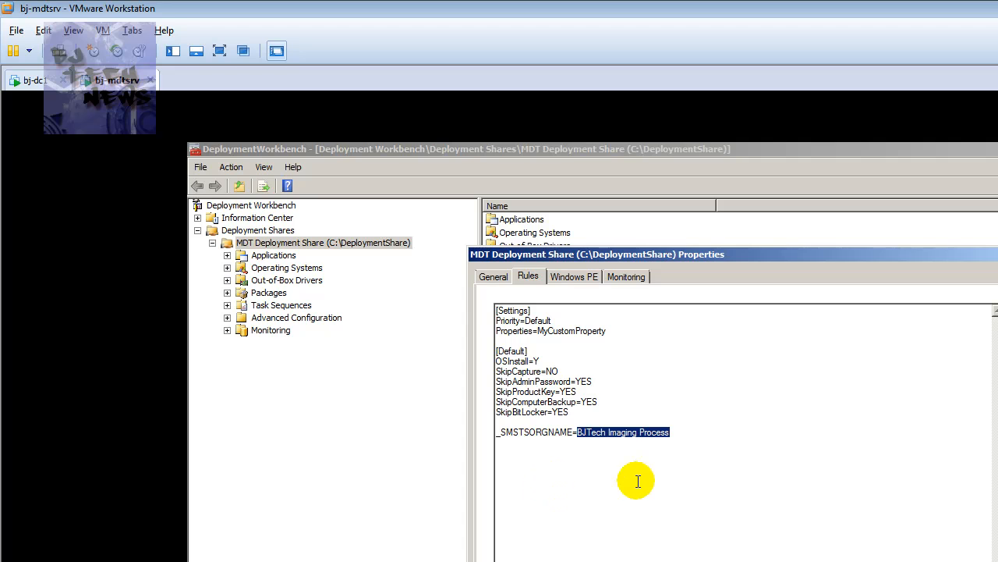
mouse_move(655, 481)
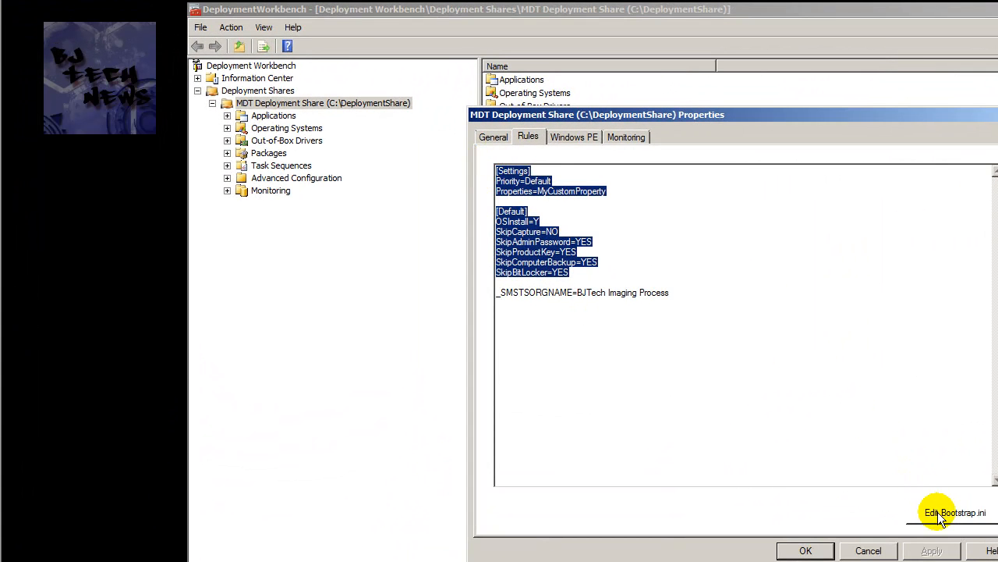
left_click(953, 512)
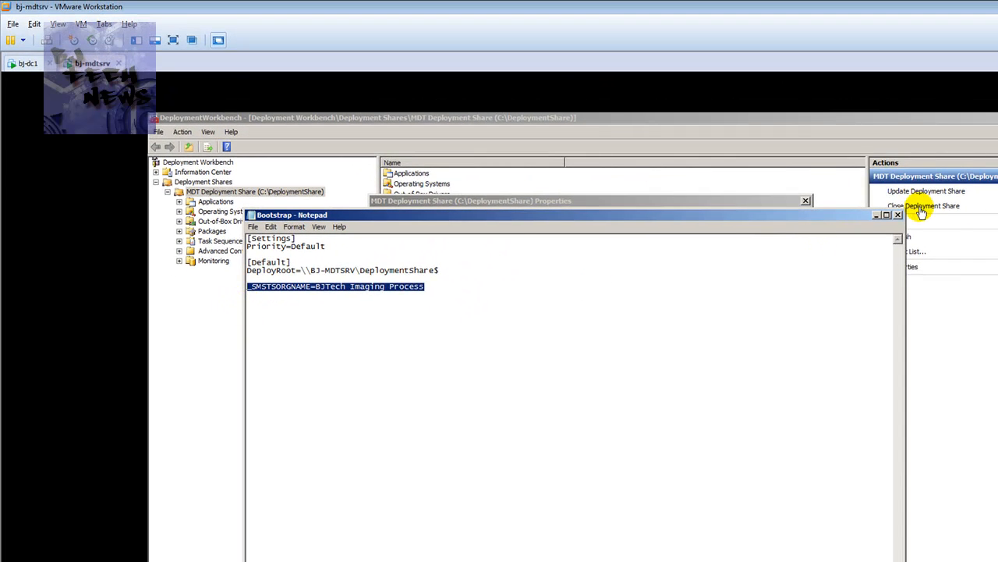
left_click(898, 216)
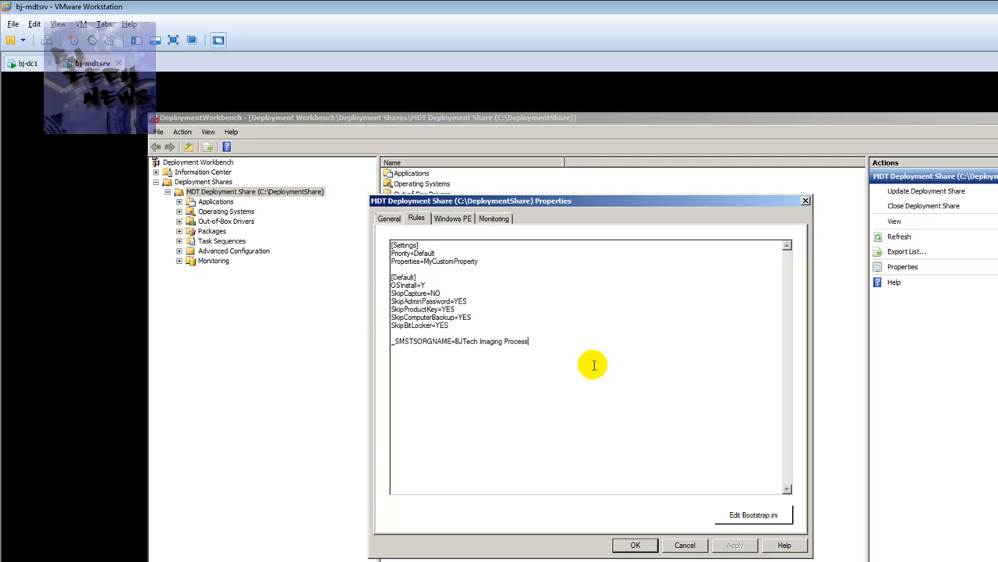
mouse_move(590, 362)
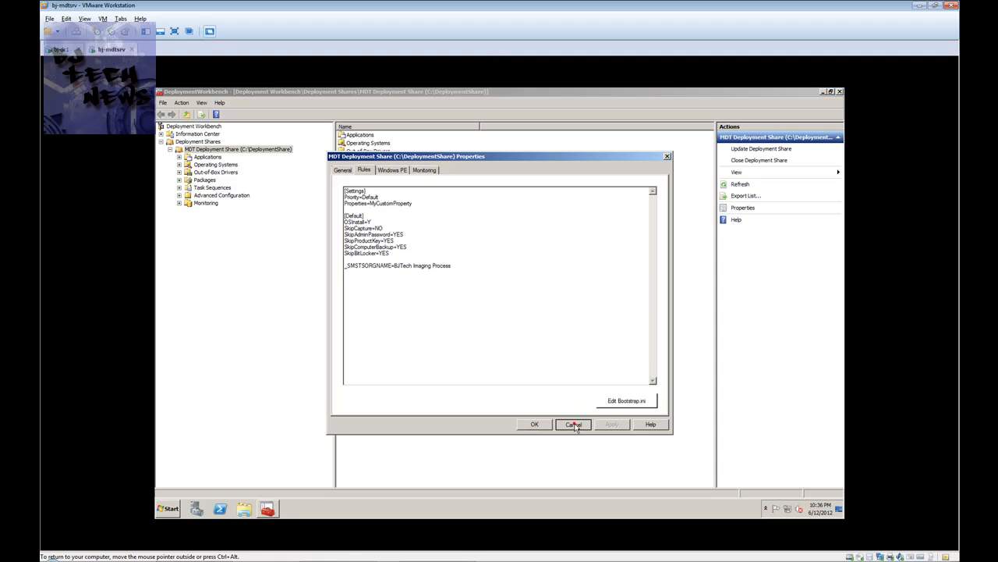
- Cancel the share properties and minimize Deployment Workbench to reveal the DeploymentShare folder
left_click(574, 425)
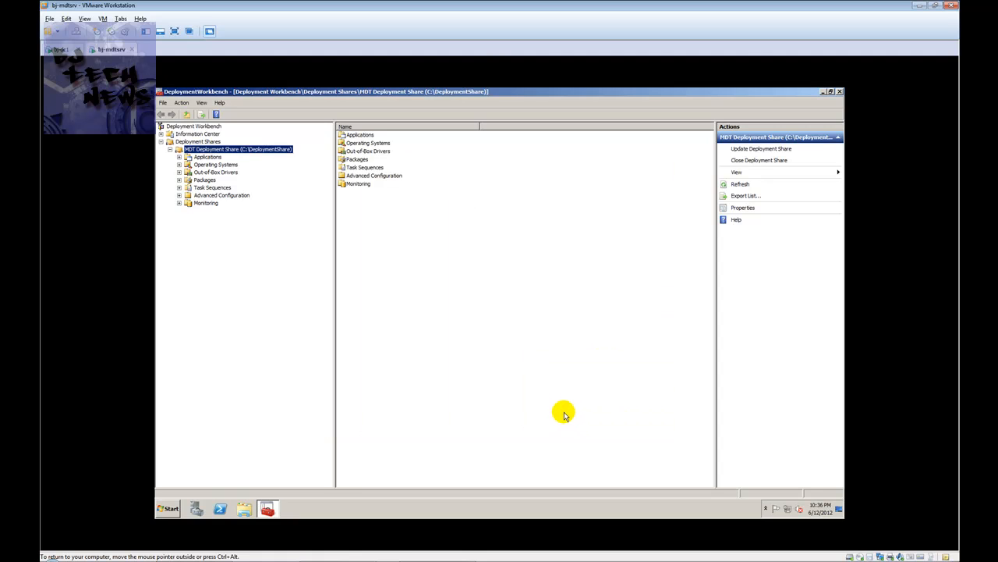
mouse_move(564, 409)
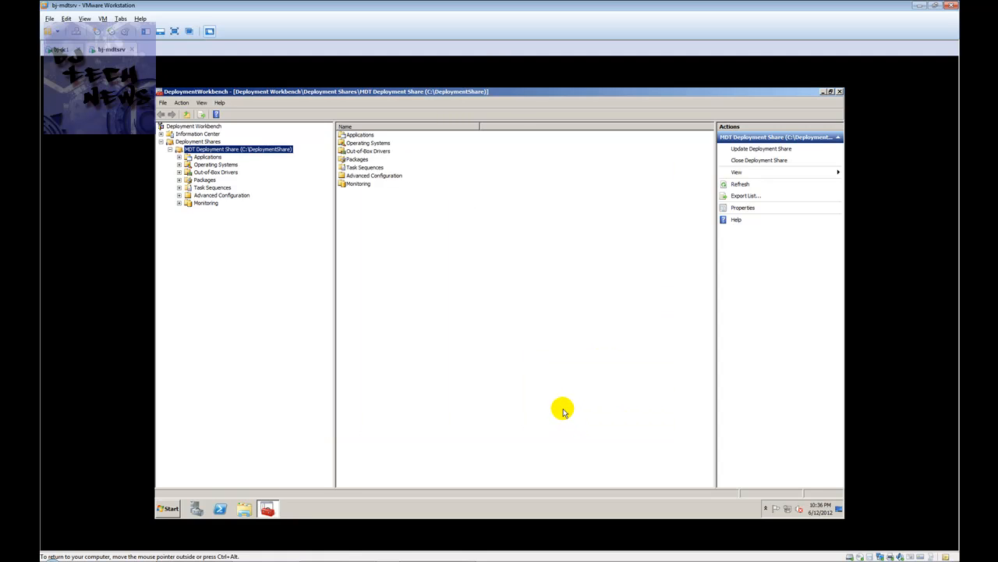
mouse_move(523, 326)
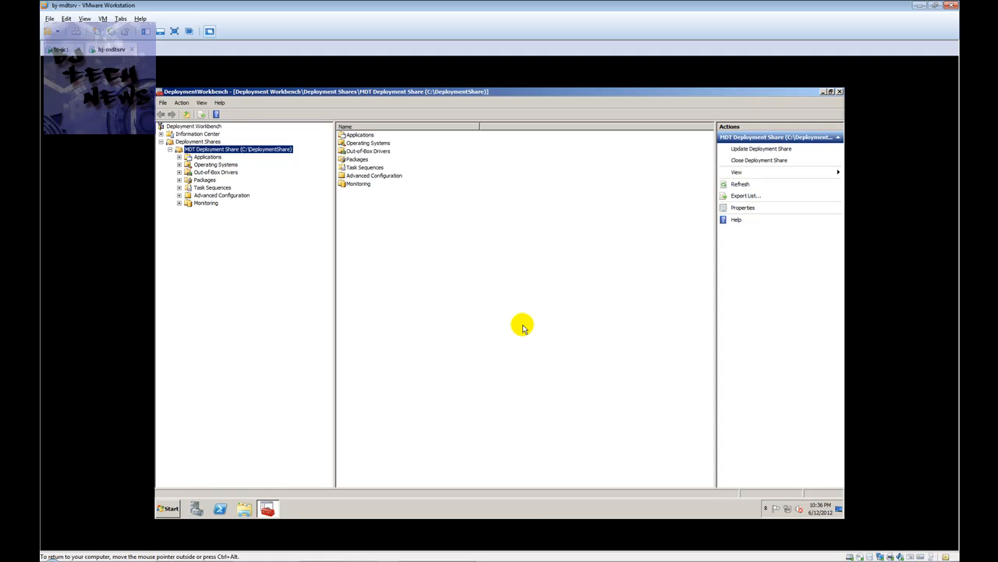
mouse_move(819, 91)
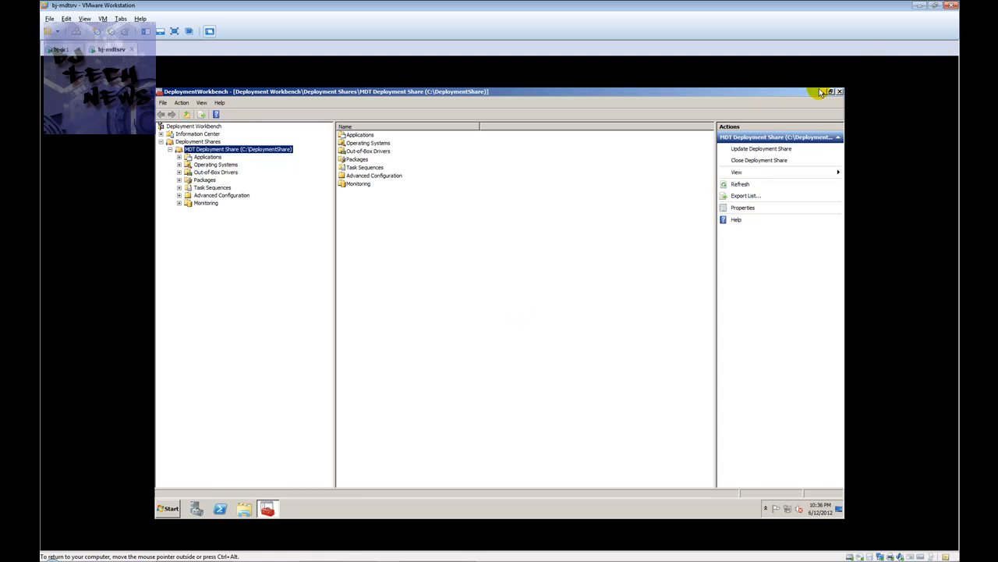
left_click(829, 90)
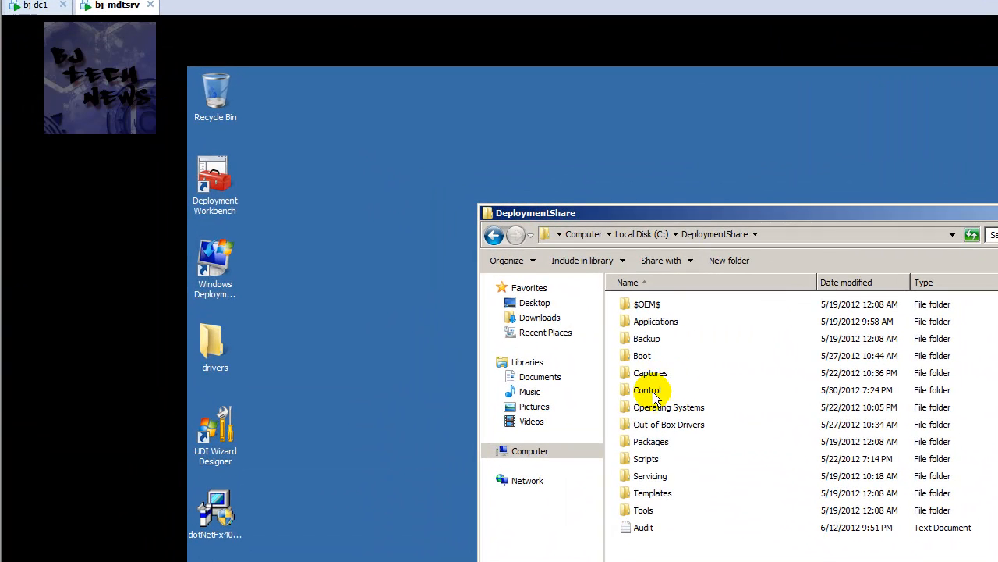
- Enter the DeploymentShare Control folder holding Bootstrap and CustomSettings
double_click(647, 390)
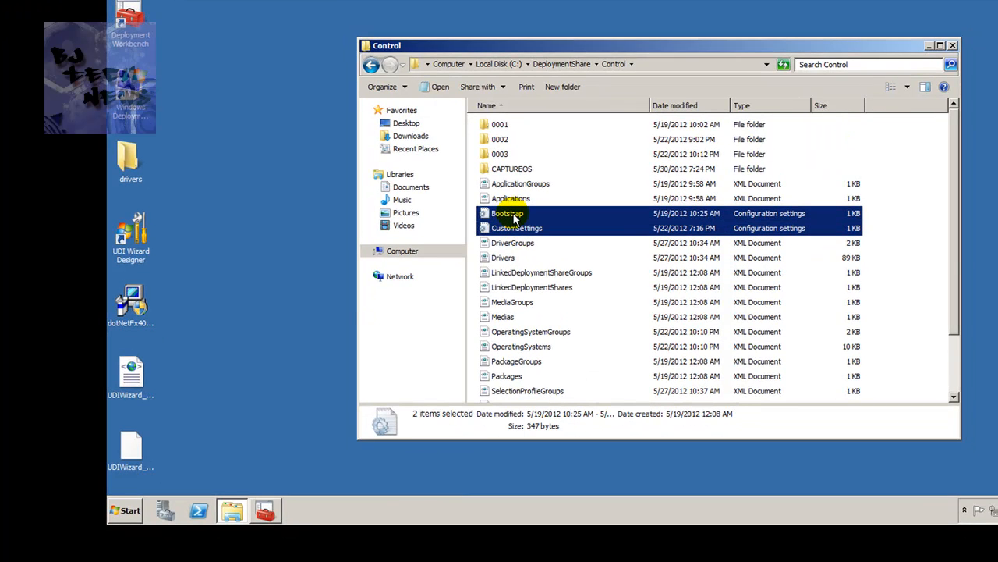
mouse_move(955, 45)
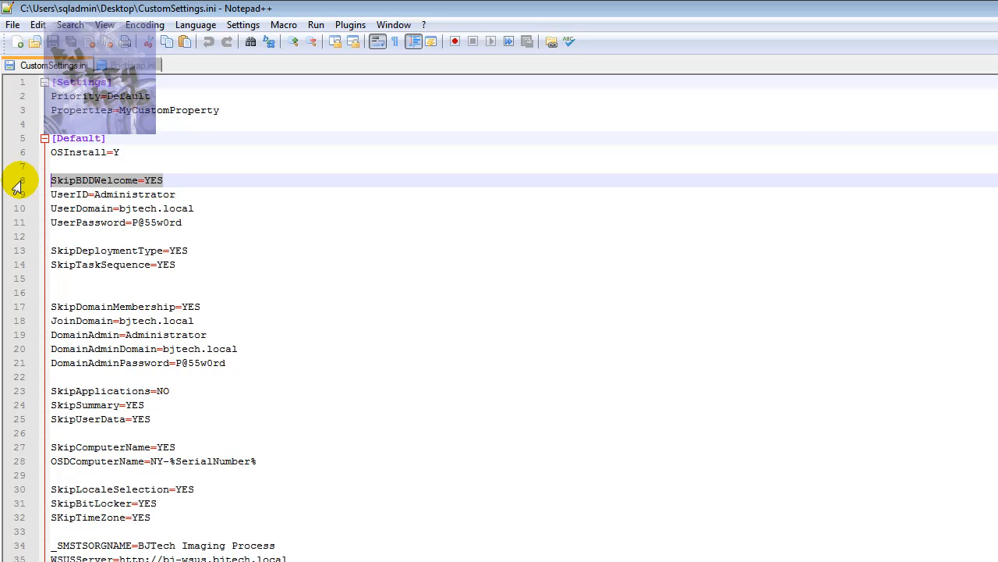
mouse_move(209, 222)
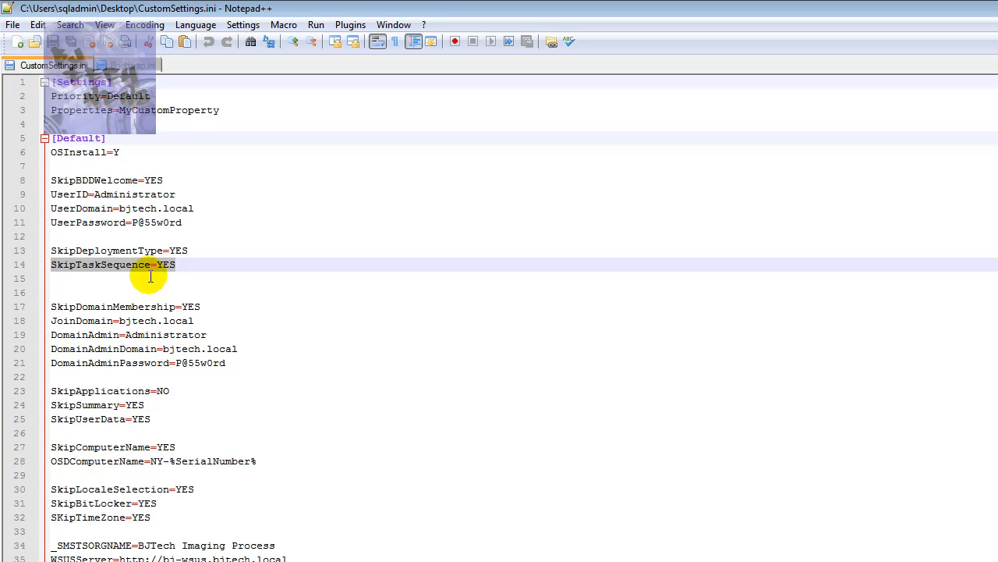
mouse_move(212, 256)
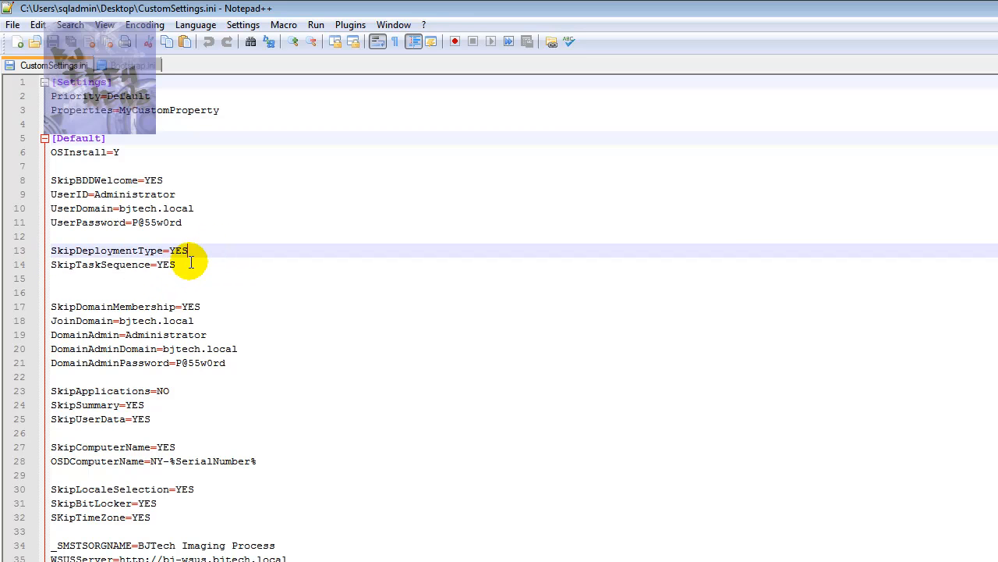
left_click(191, 265)
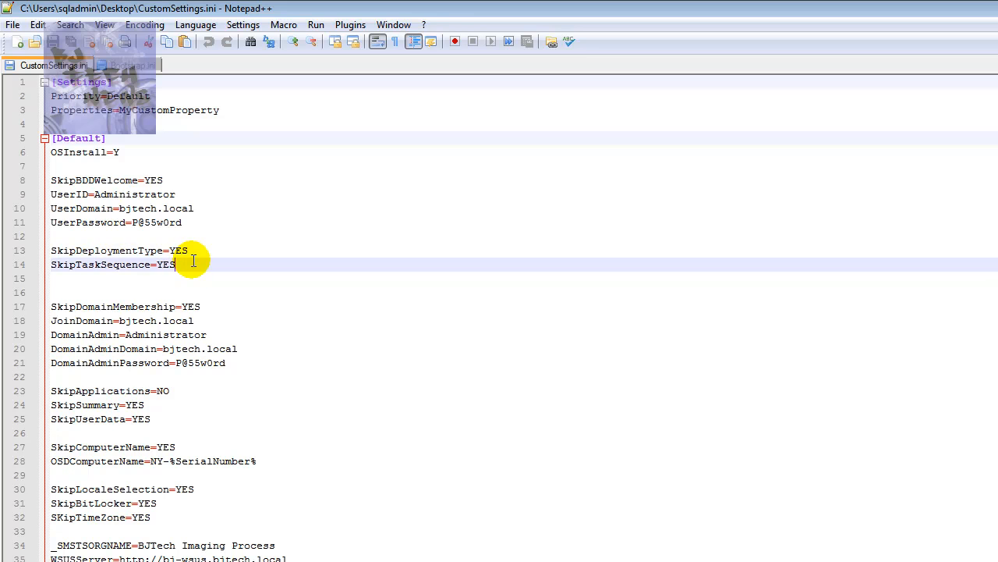
left_click(188, 249)
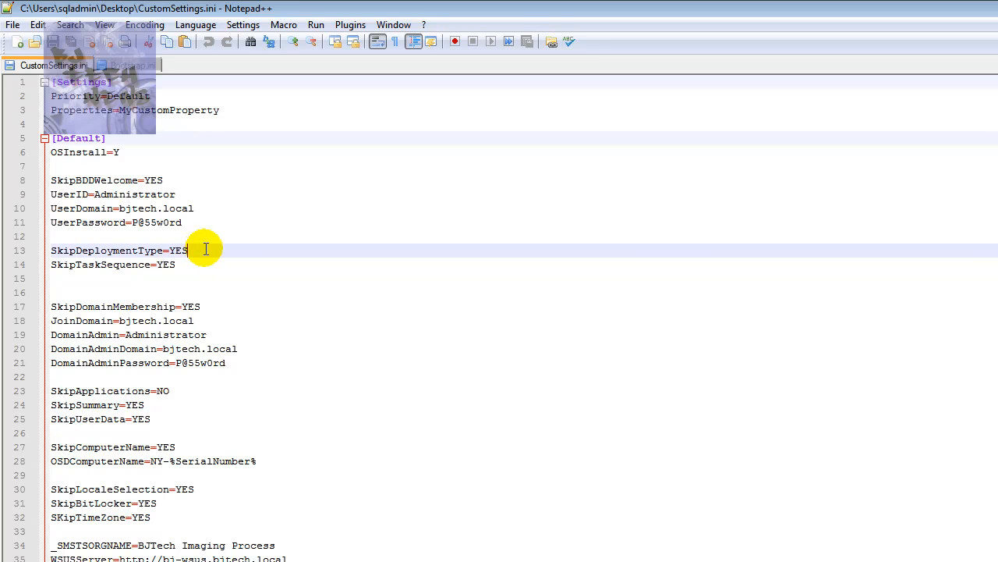
mouse_move(568, 234)
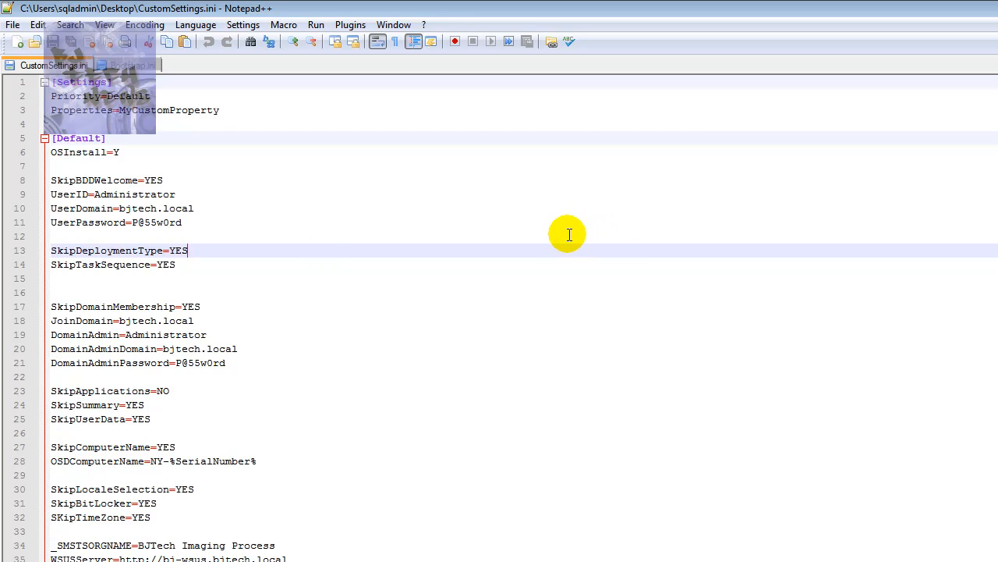
mouse_move(225, 300)
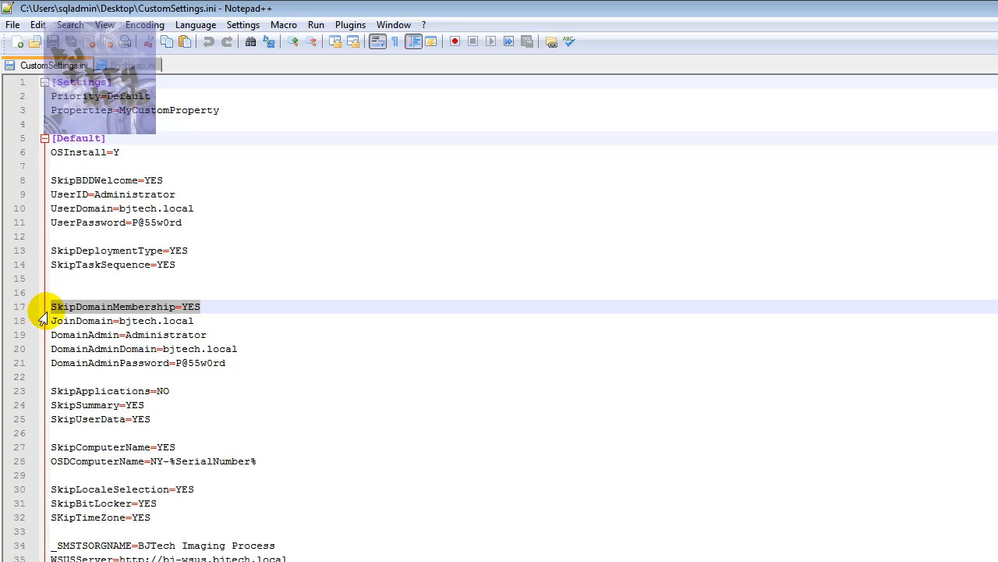
mouse_move(43, 315)
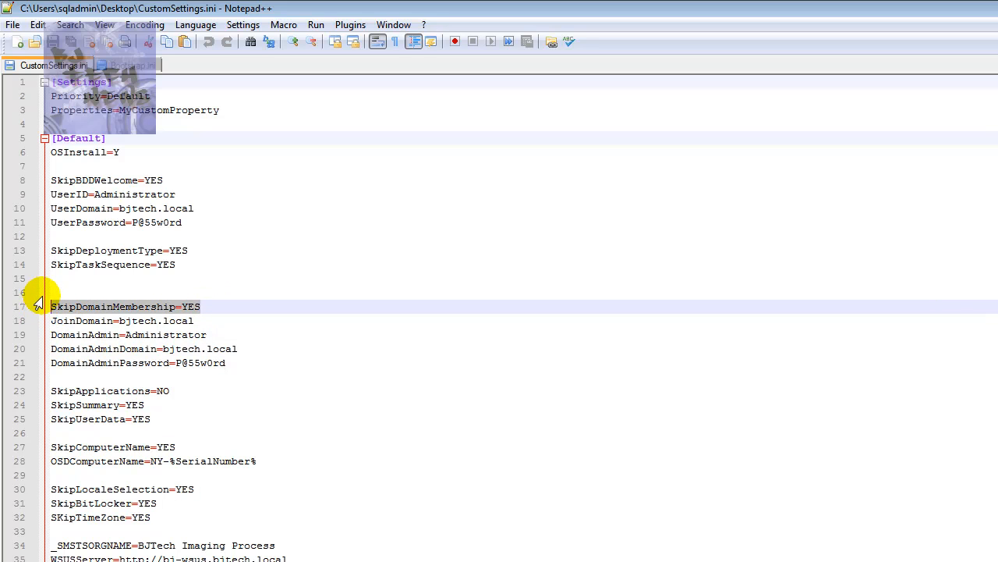
mouse_move(217, 300)
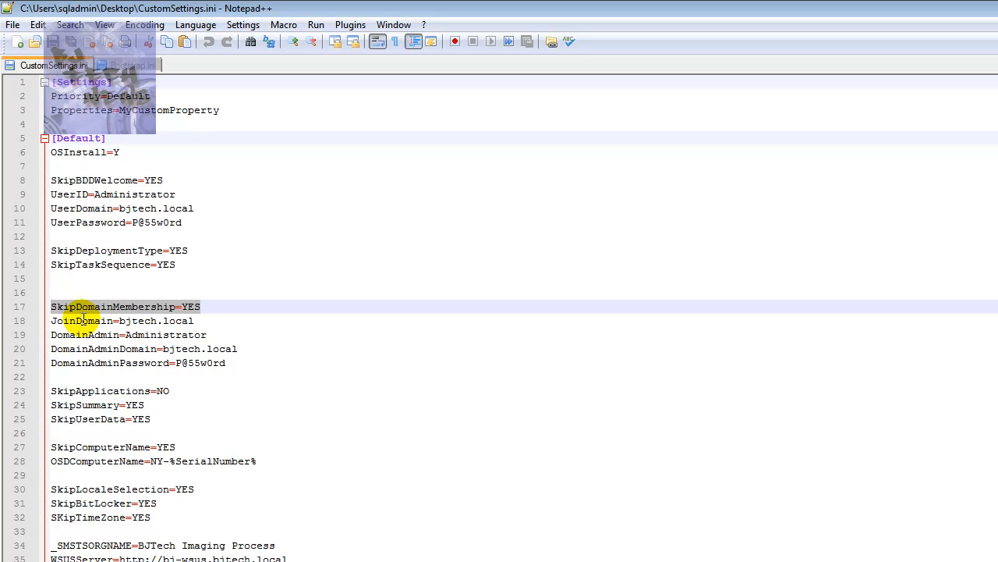
mouse_move(203, 312)
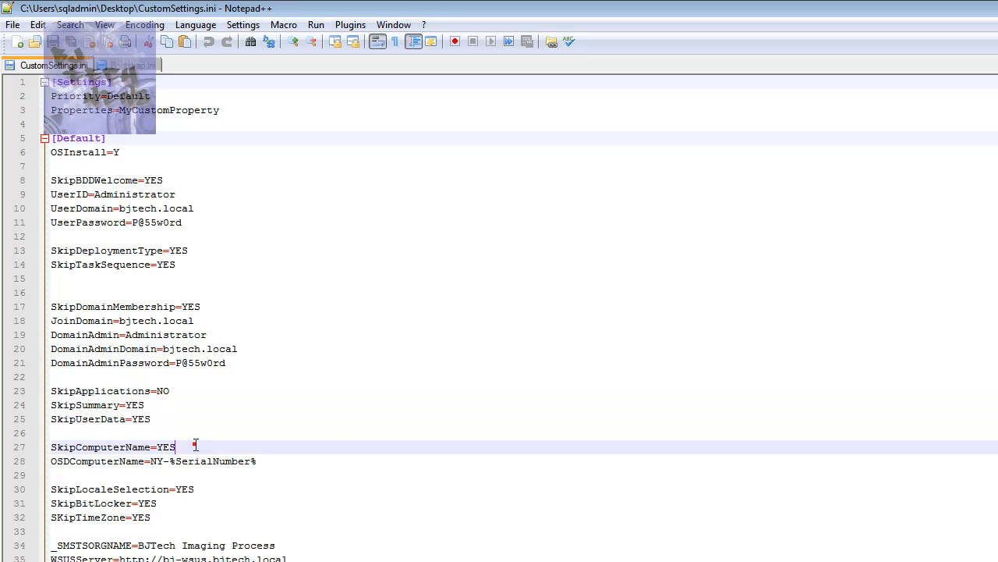
double_click(113, 447)
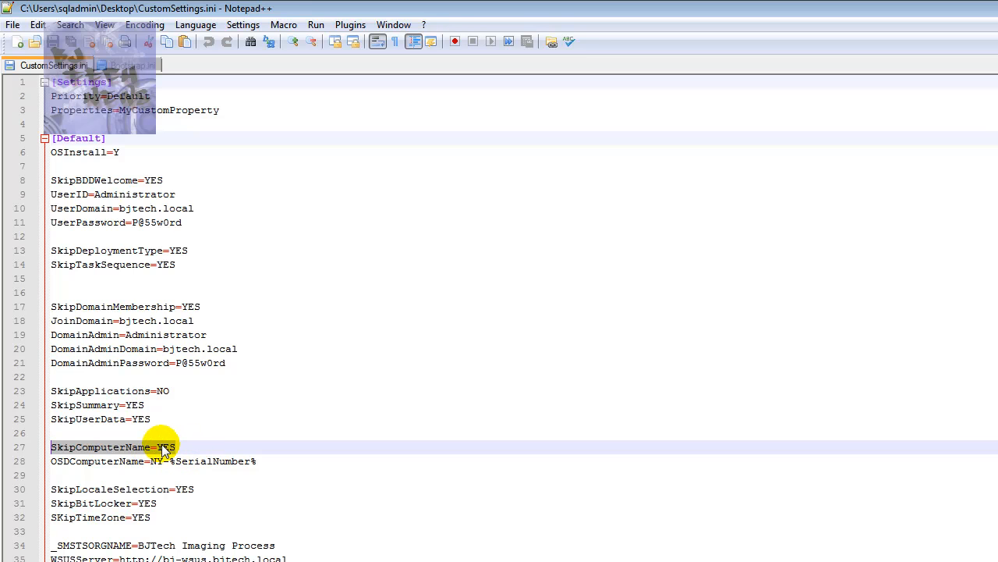
mouse_move(108, 471)
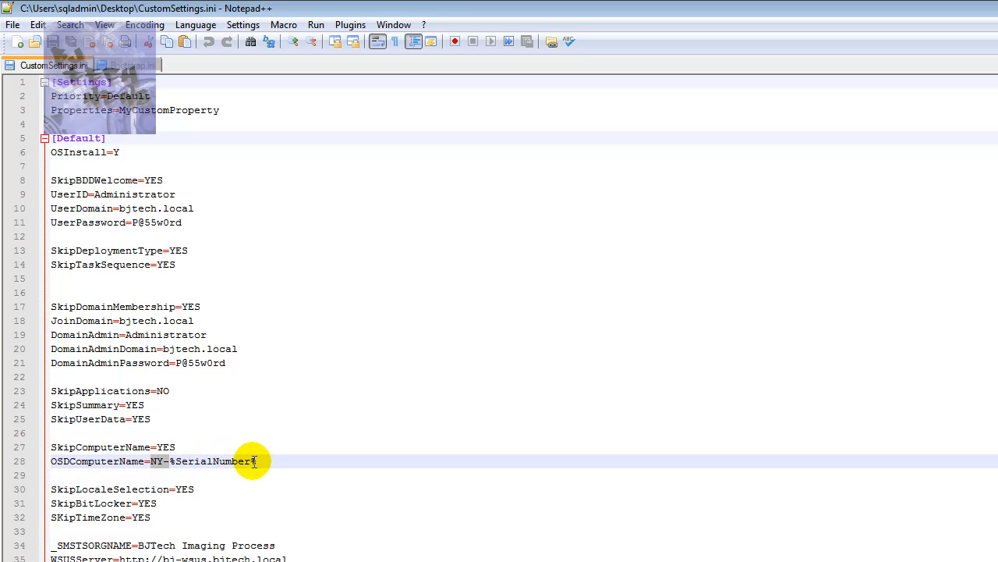
double_click(211, 462)
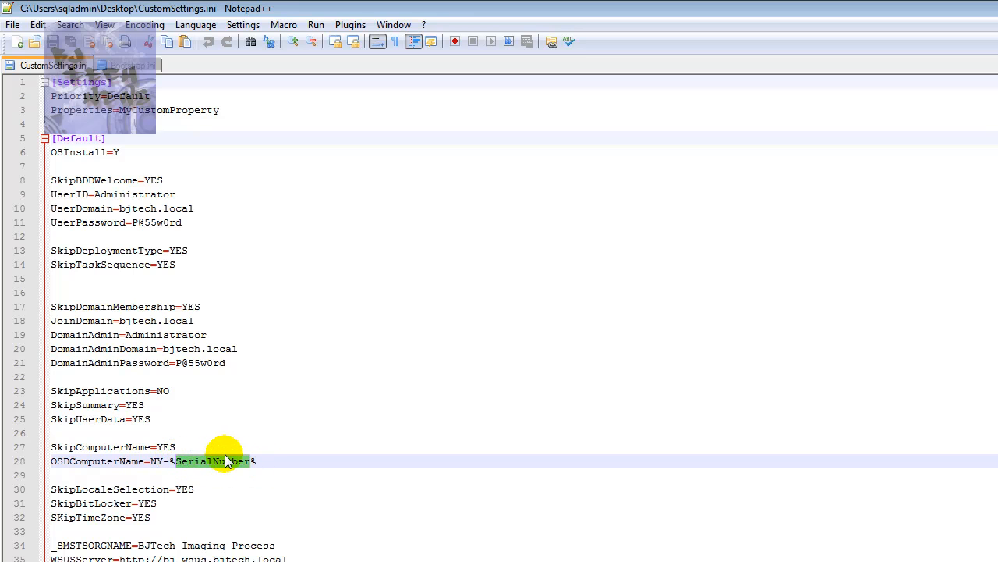
mouse_move(237, 452)
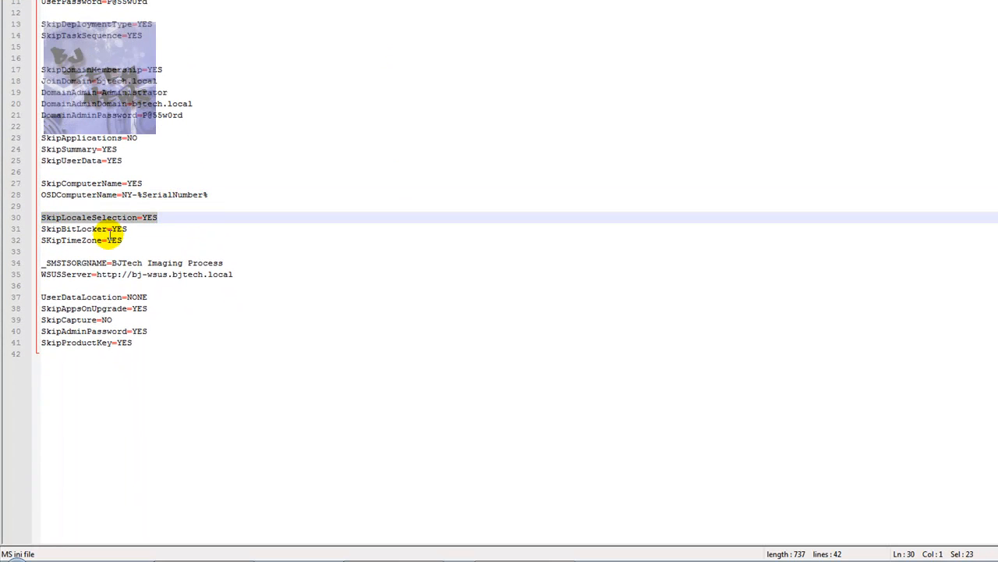
- Highlight the SkipTimeZone rule, then bring up the Windows 7 Pro x64 Image task sequence in Deployment Workbench
left_click(113, 240)
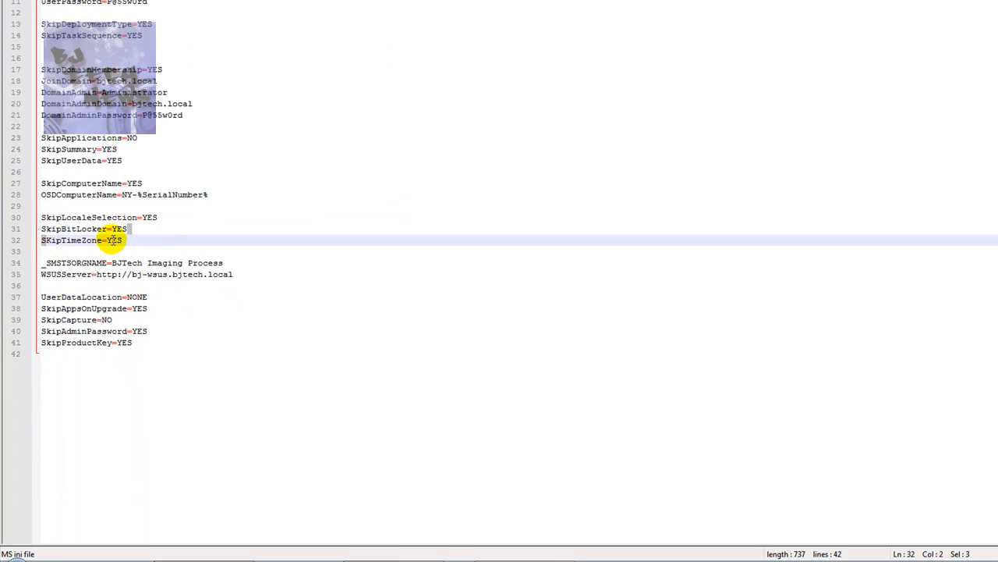
triple_click(81, 240)
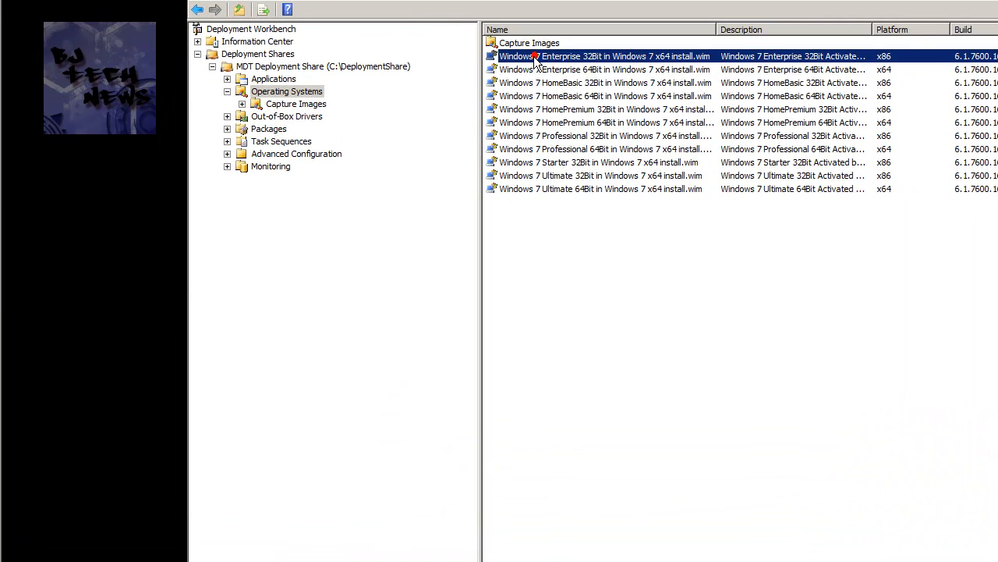
double_click(605, 56)
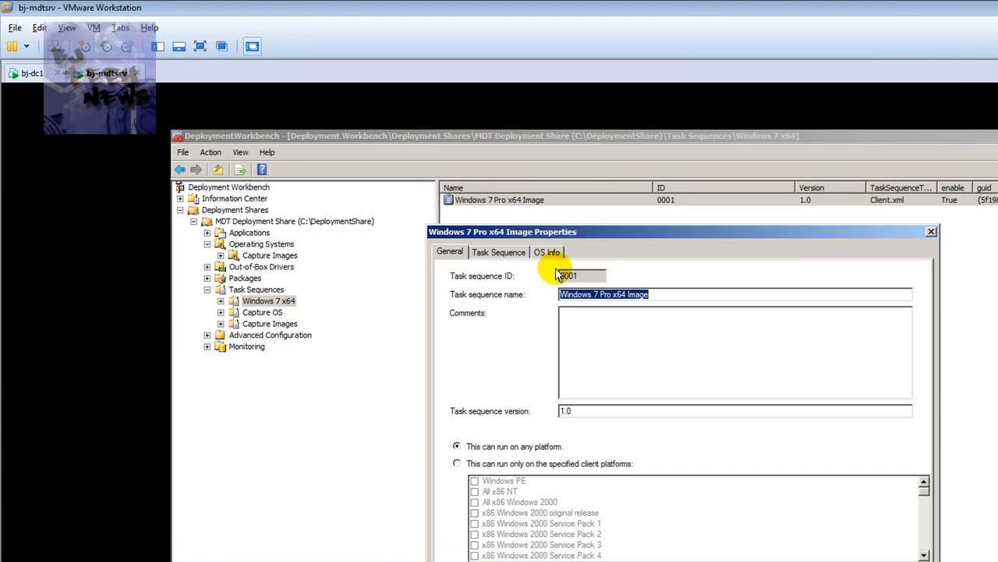
- From the task sequence's OS Info, launch Edit Unattend.xml to open Windows System Image Manager
left_click(546, 252)
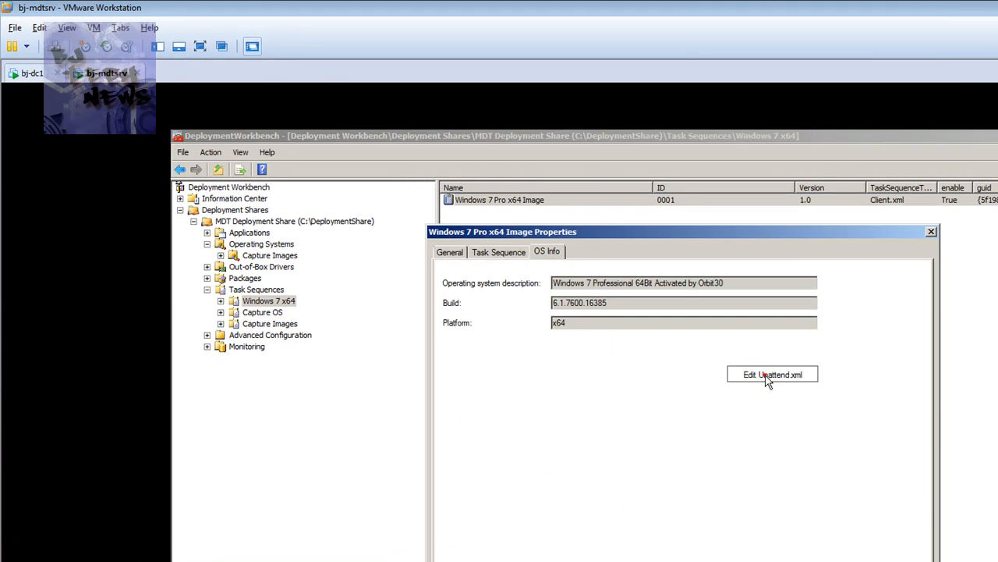
left_click(772, 374)
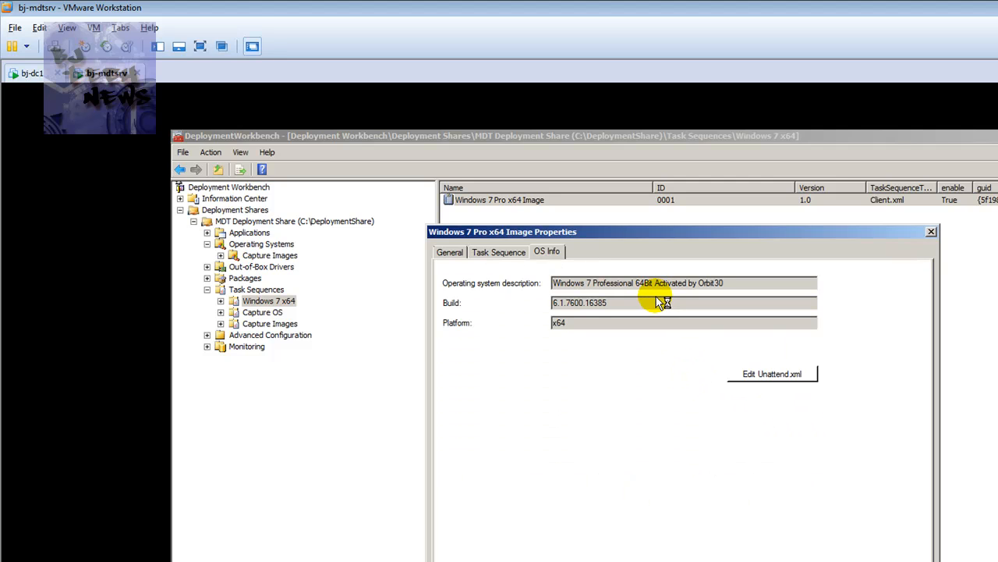
left_click(771, 374)
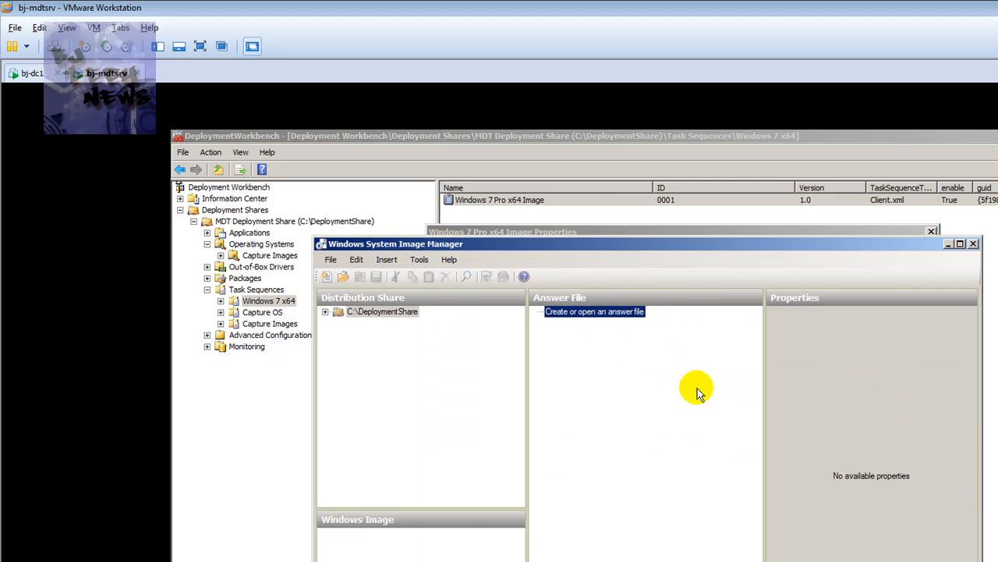
- Load the answer file and expand the specialize, generalize and oobeSystem pass components
left_click(594, 312)
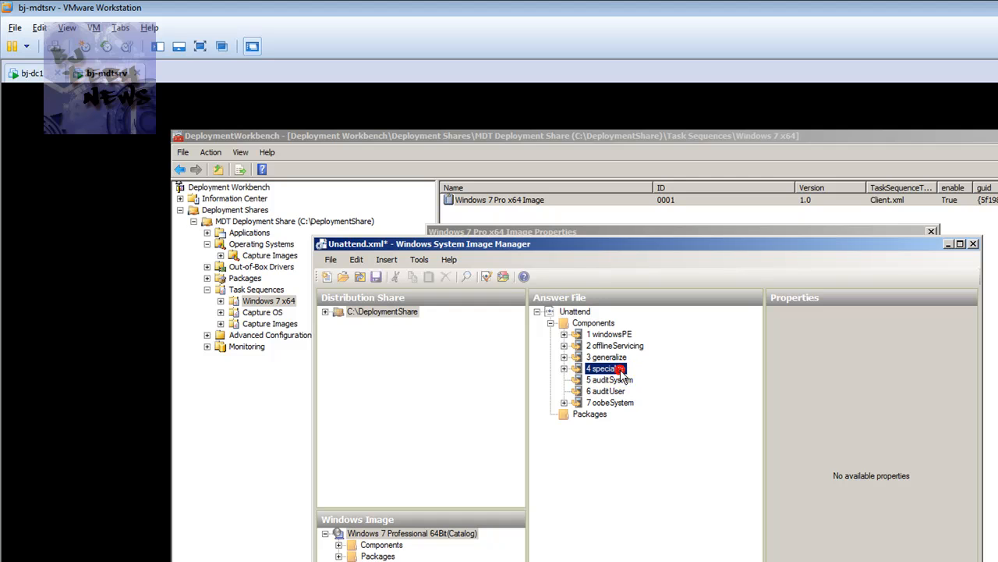
left_click(565, 368)
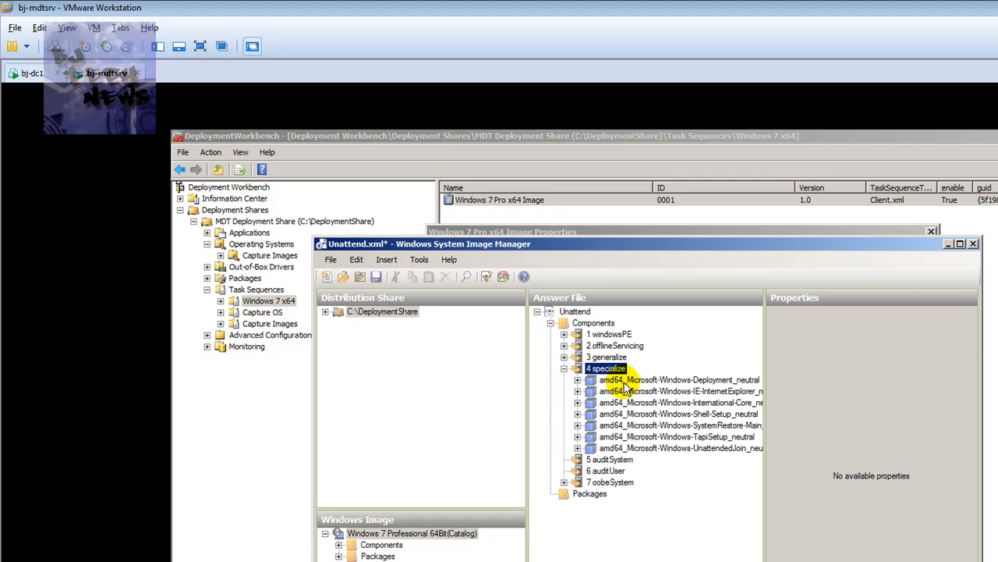
left_click(678, 380)
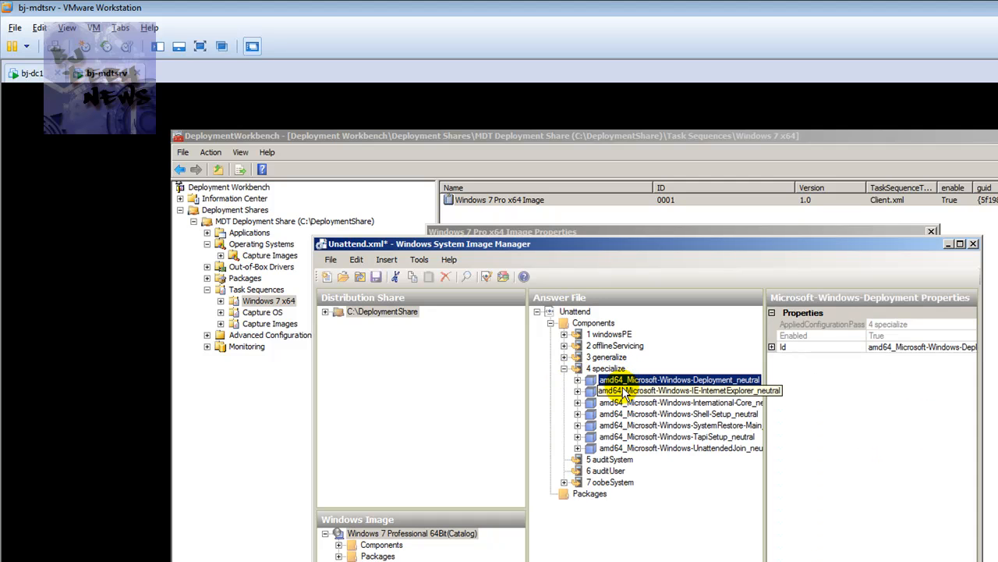
left_click(679, 381)
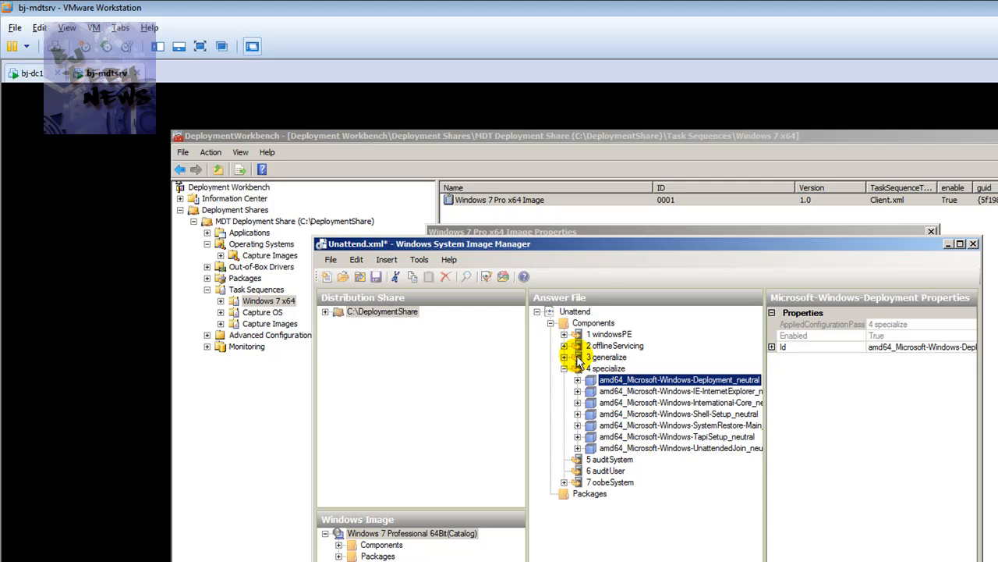
left_click(679, 369)
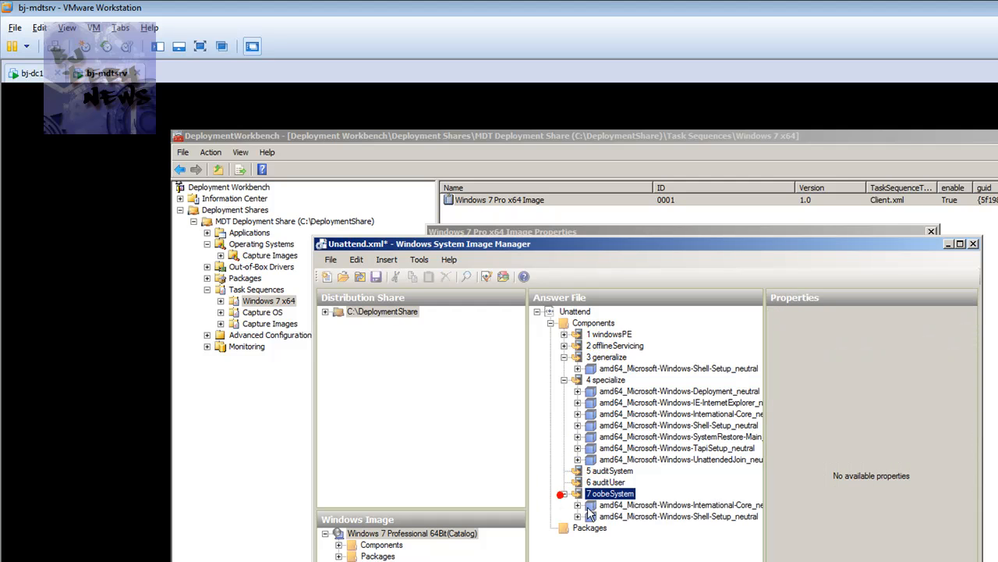
- Show the oobeSystem Shell-Setup settings and enter 'Eastern' for the TimeZone value
left_click(679, 515)
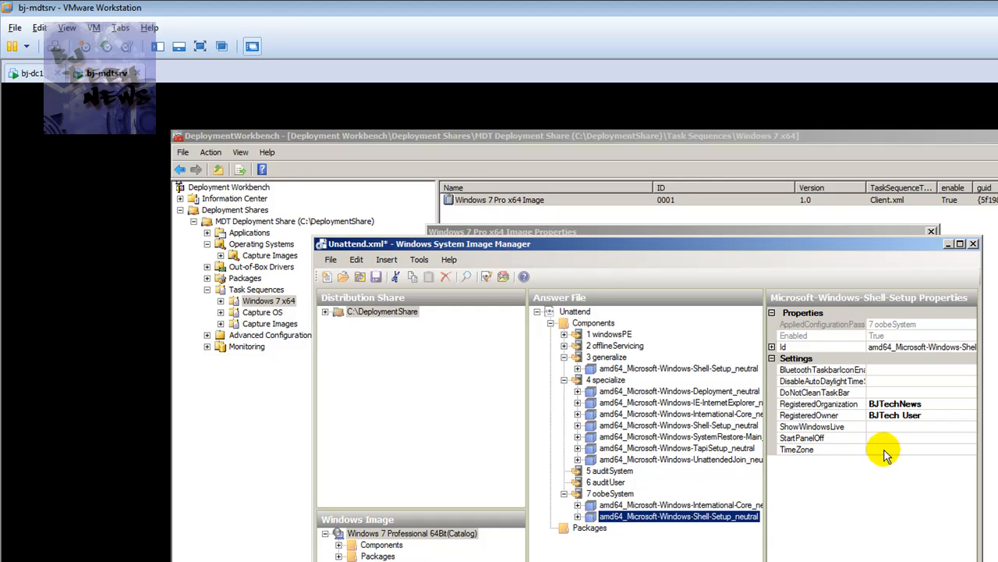
left_click(797, 450)
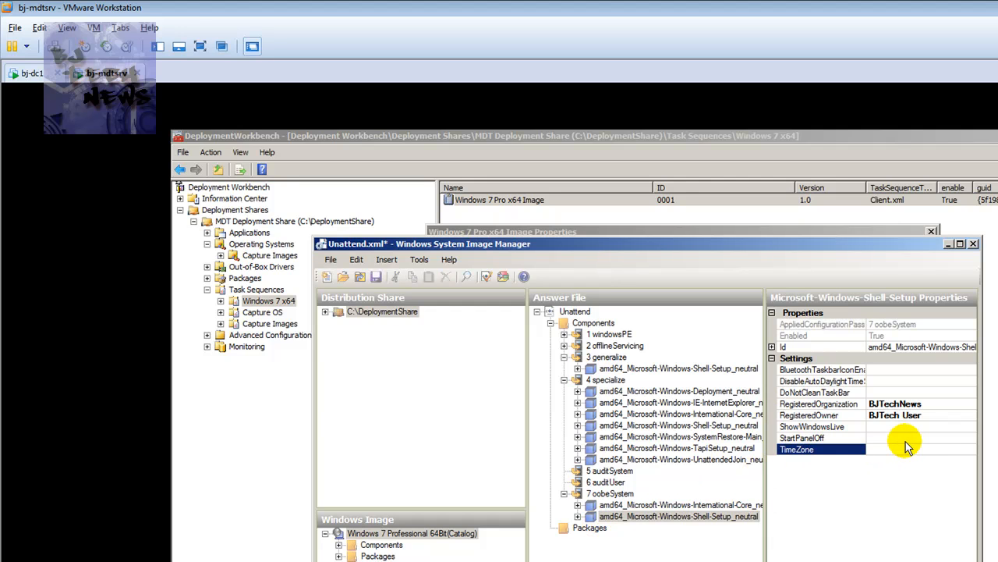
type("Eastern Time Zone")
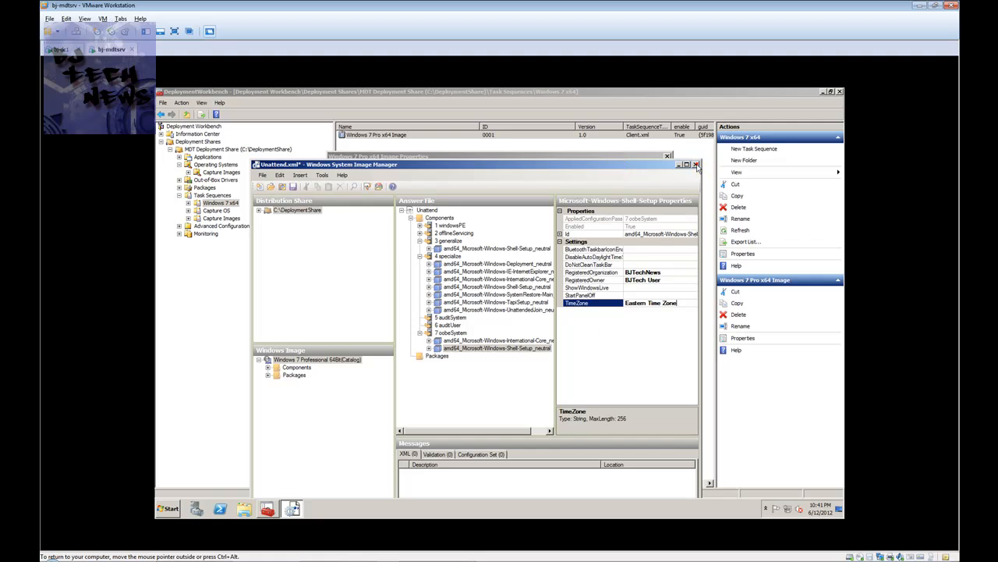
- Review the task sequence's pre- and post-application Windows Update steps under State Restore
left_click(696, 165)
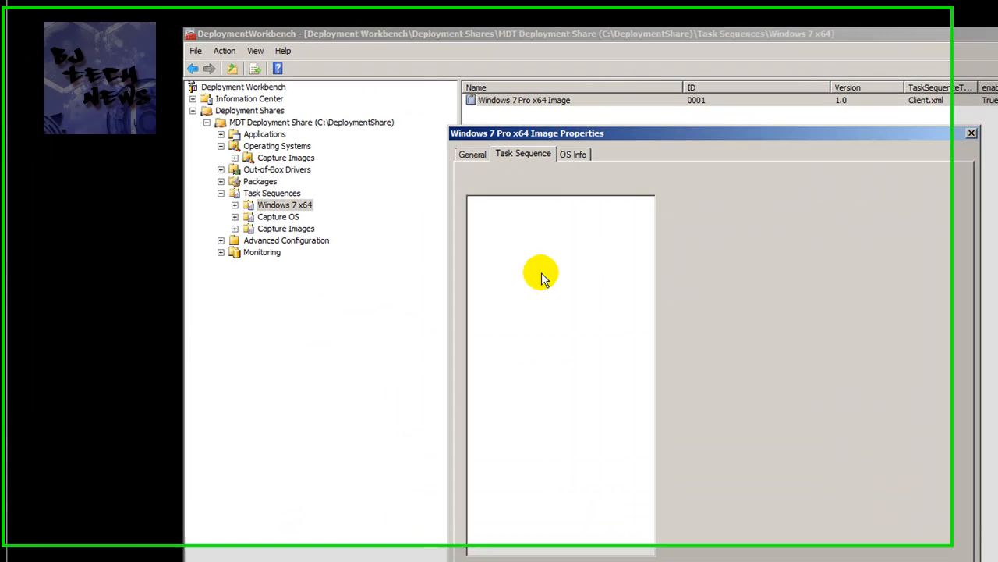
left_click(523, 154)
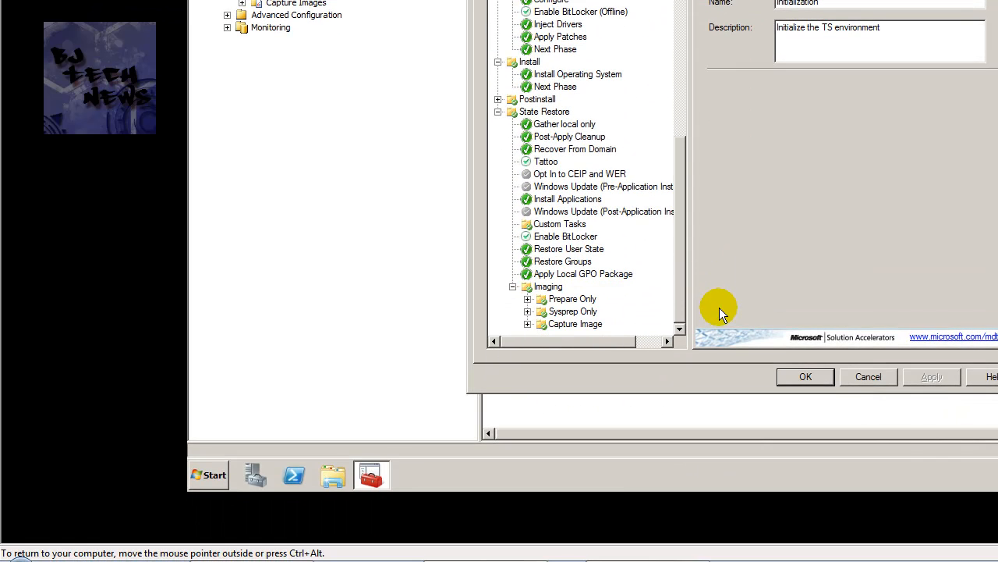
left_click(577, 188)
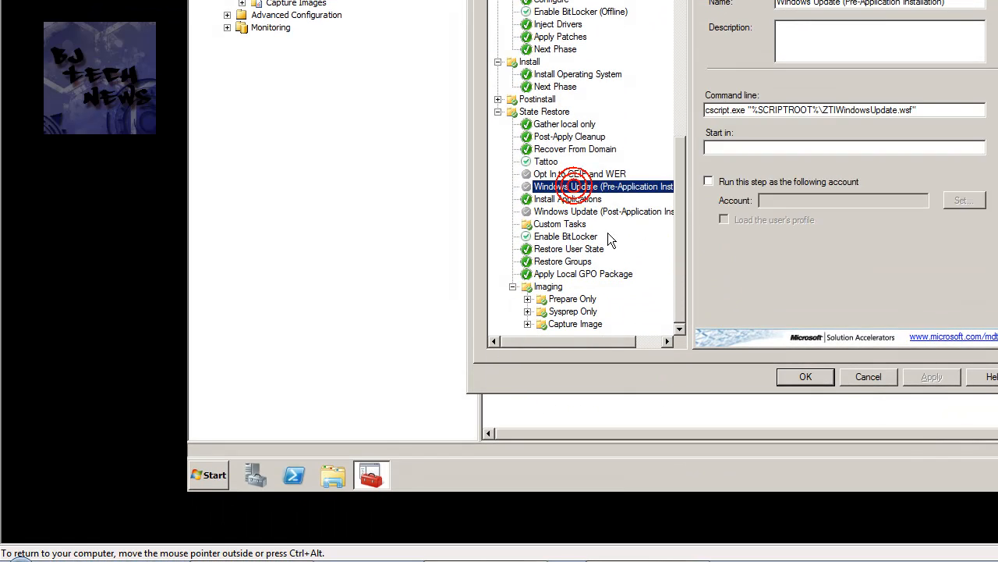
left_click(604, 211)
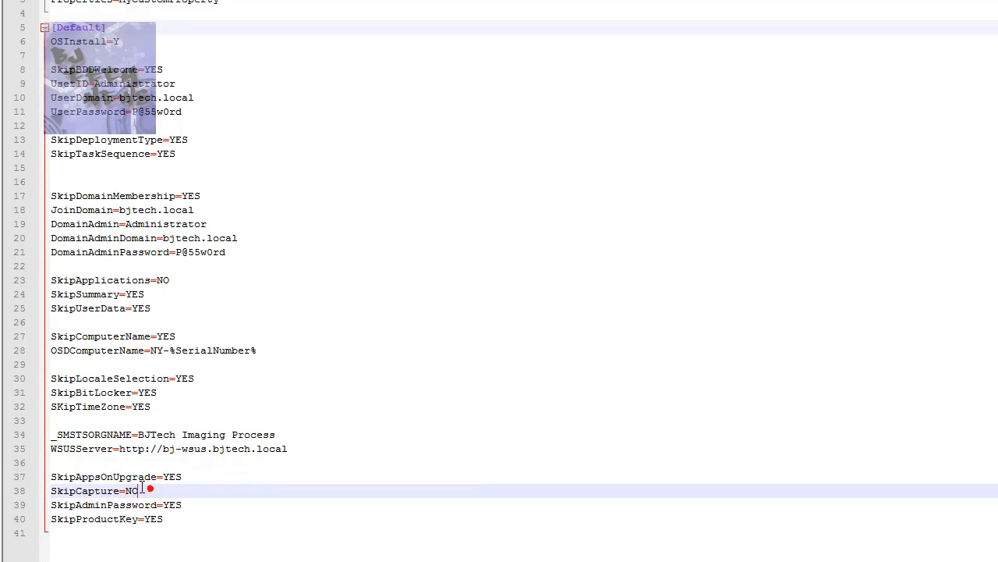
- Replace SkipCapture=NO with SkipCapture=YES in CustomSettings.ini
key("Backspace")
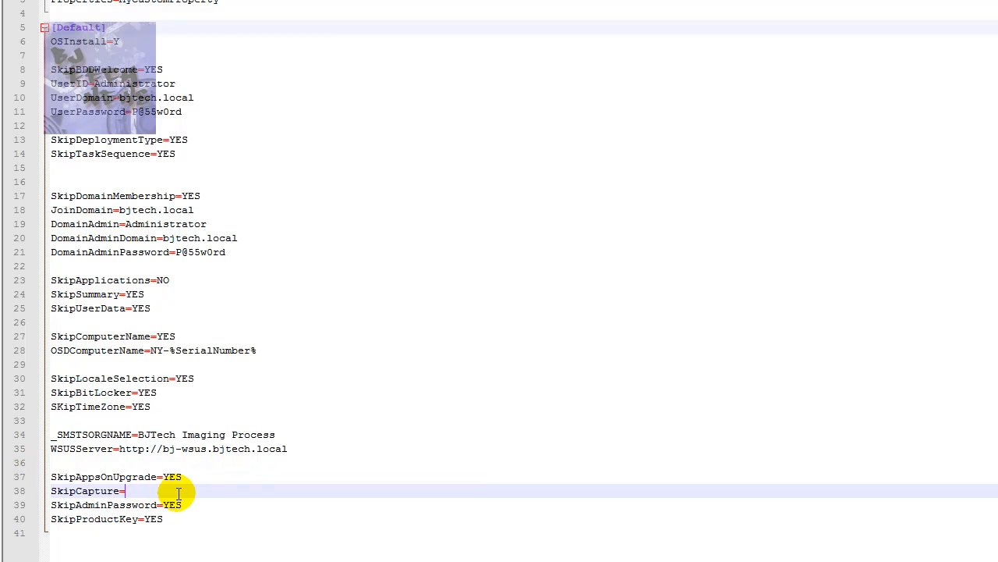
type("YES")
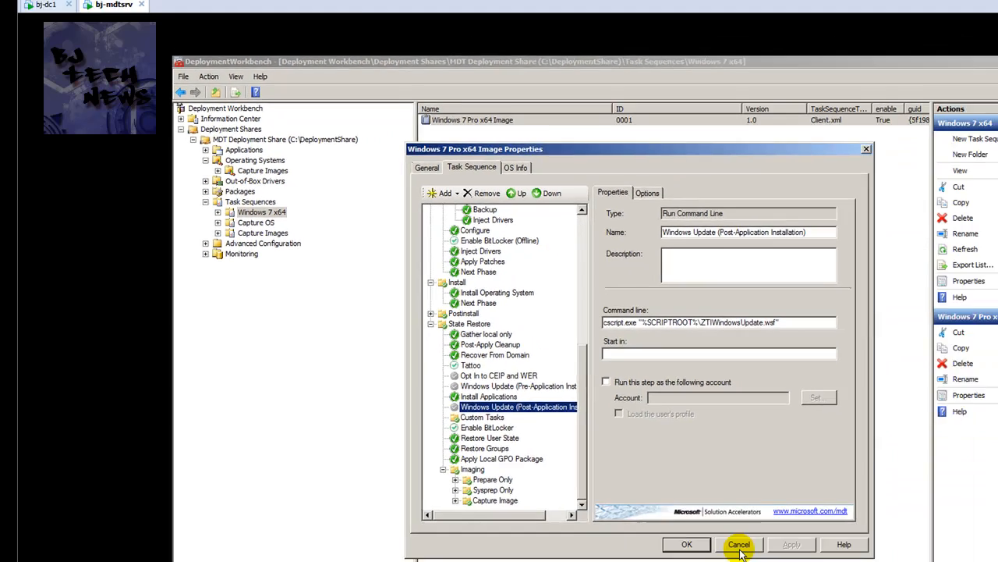
- Cancel the Windows 7 Pro x64 Image task sequence properties without saving
left_click(738, 543)
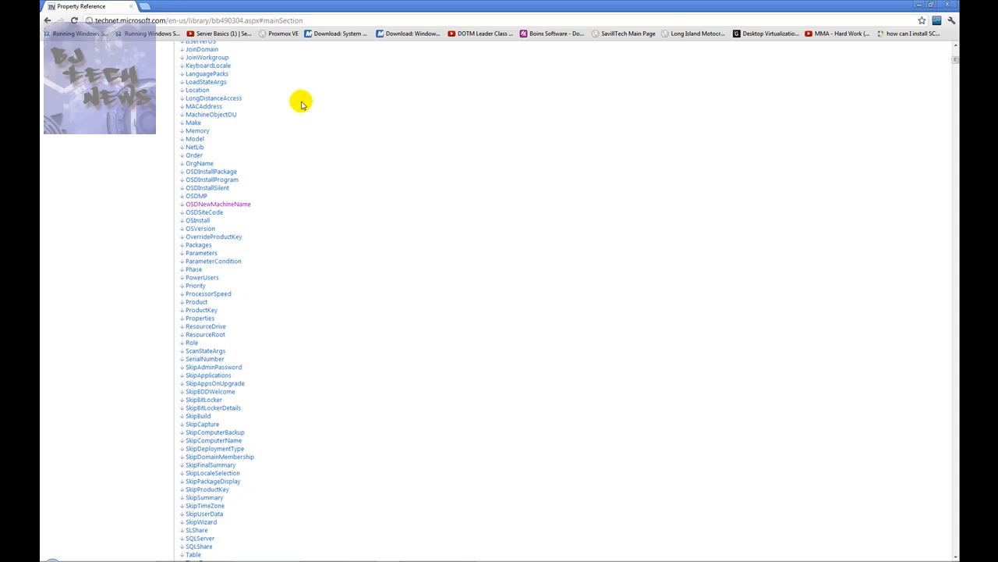
- Scroll the TechNet Property Reference past the property index to the Administrators description and example
scroll("up", 3)
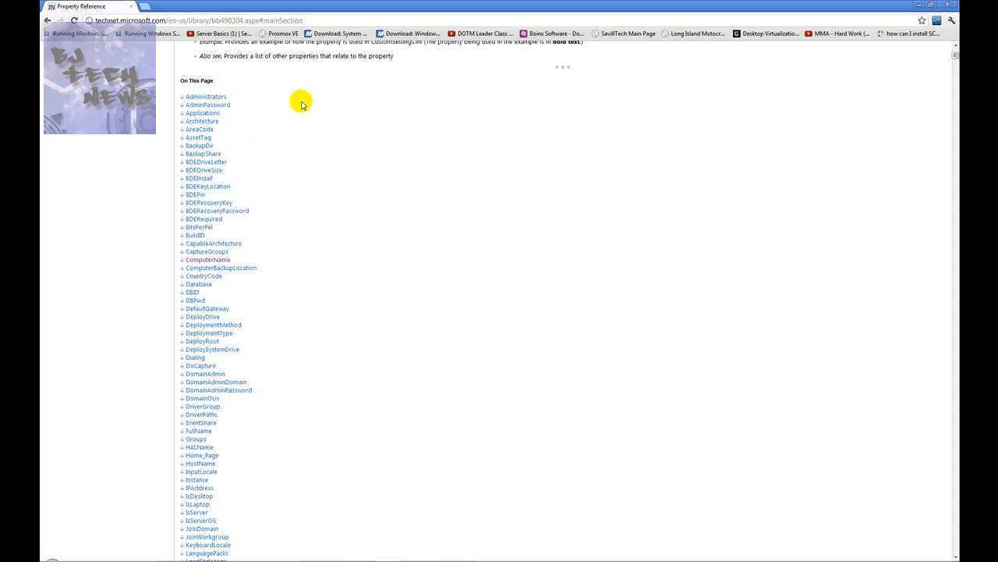
scroll("down", 3)
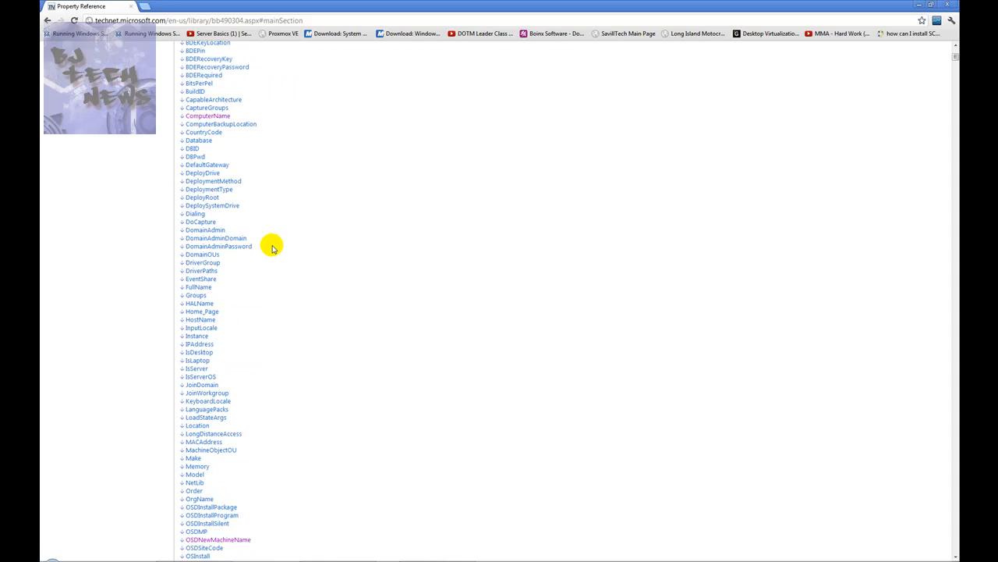
scroll("down", 3)
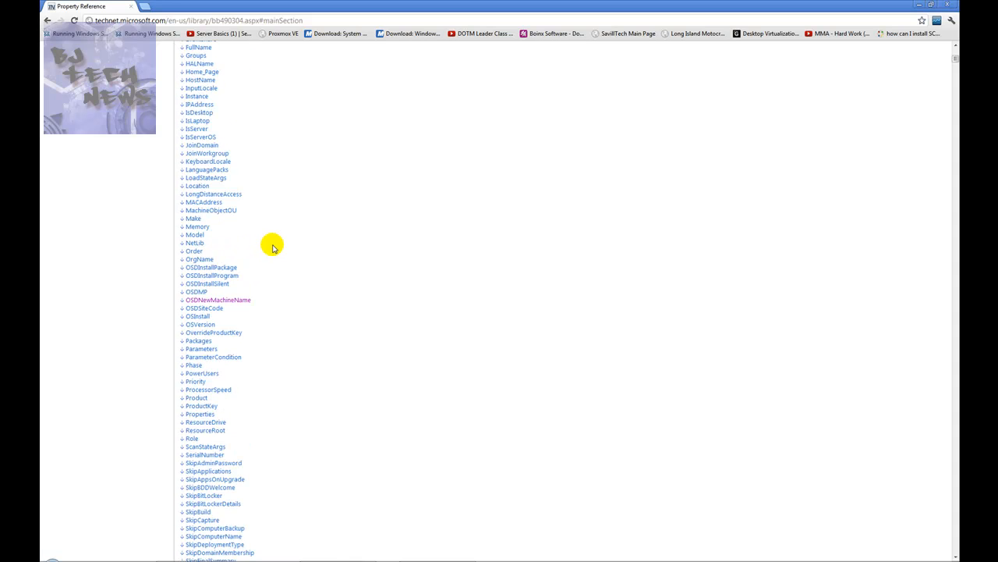
scroll("down", 3)
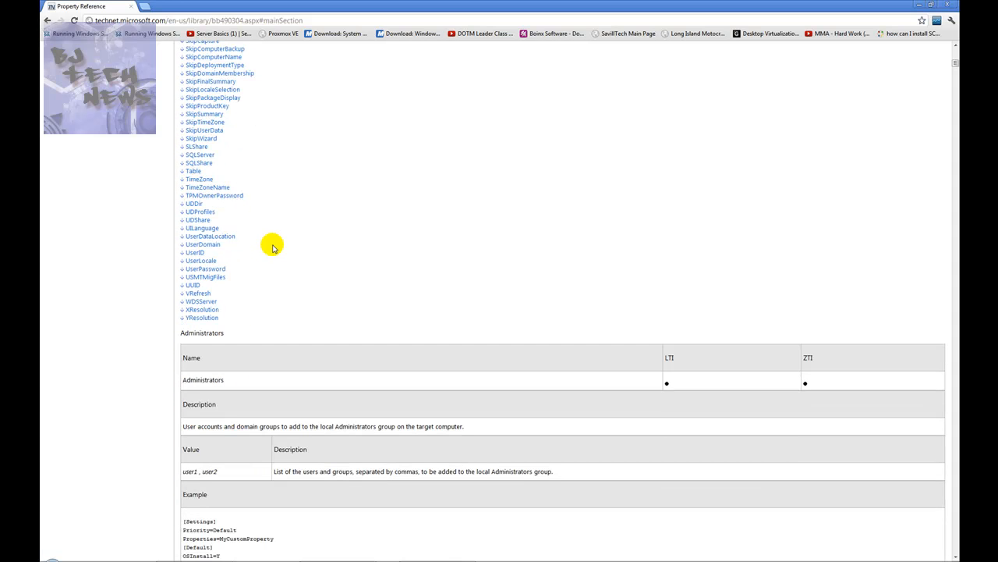
scroll("down", 3)
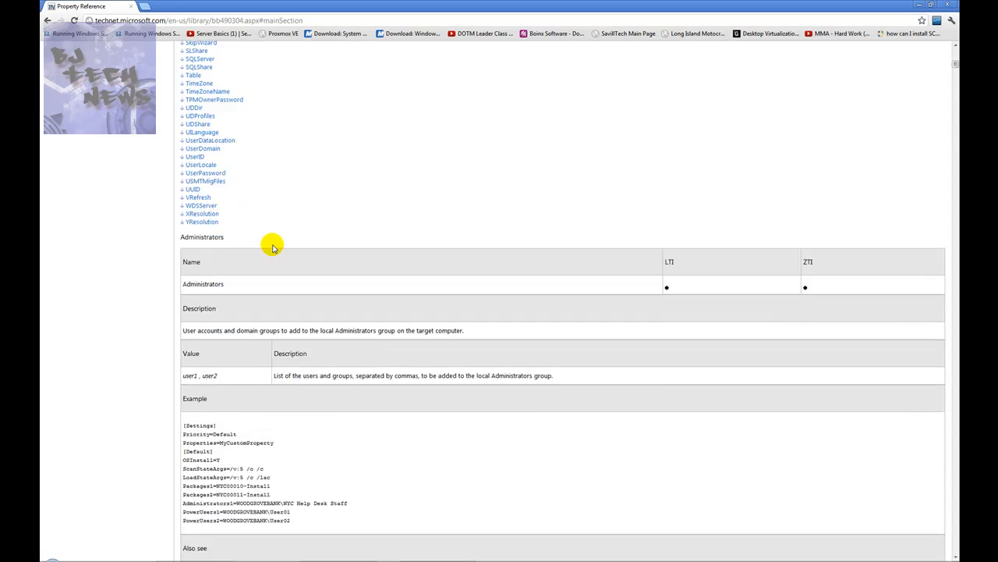
scroll("down", 3)
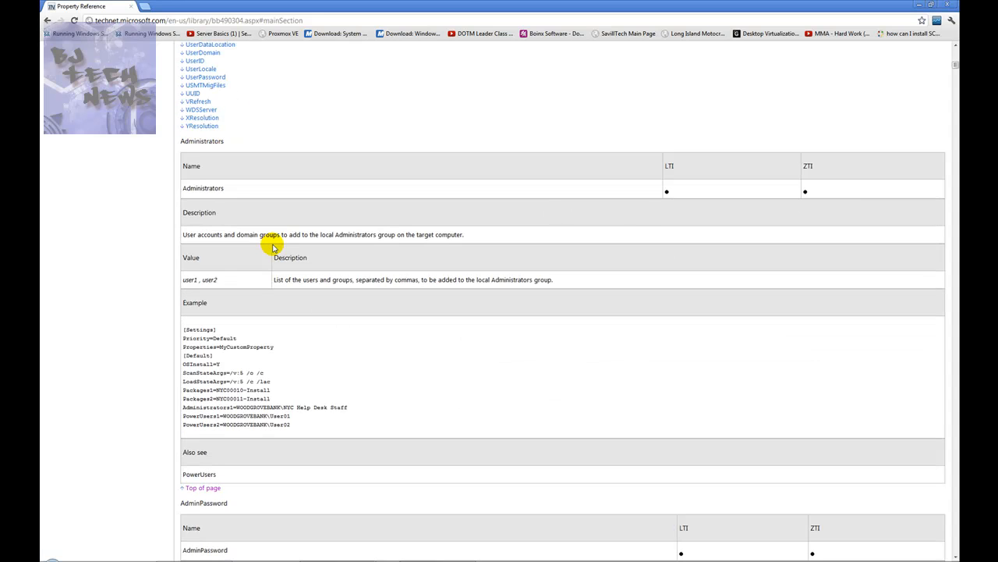
mouse_move(284, 257)
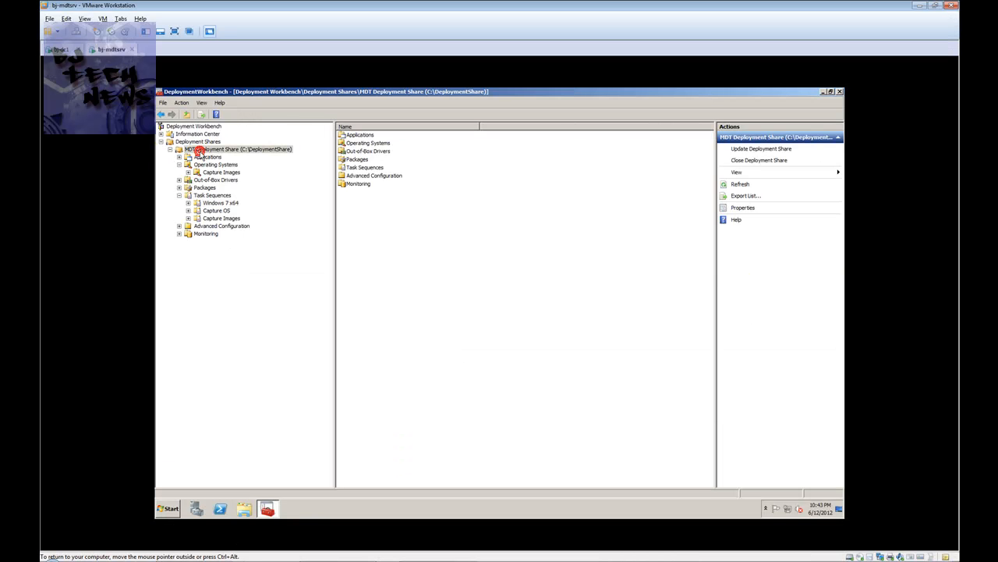
- Show the MDT Deployment Share's Rules via its Properties dialog
right_click(237, 150)
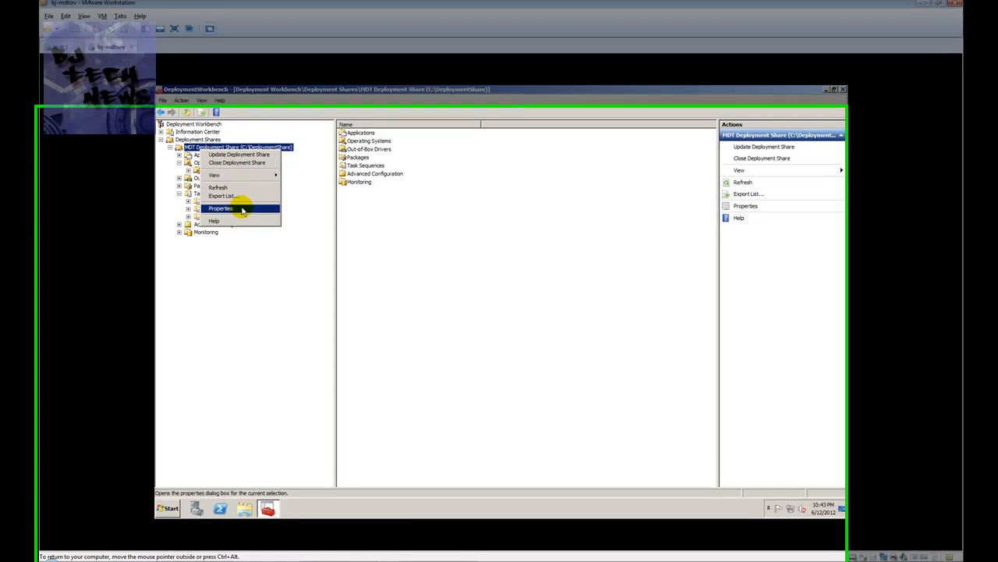
left_click(222, 209)
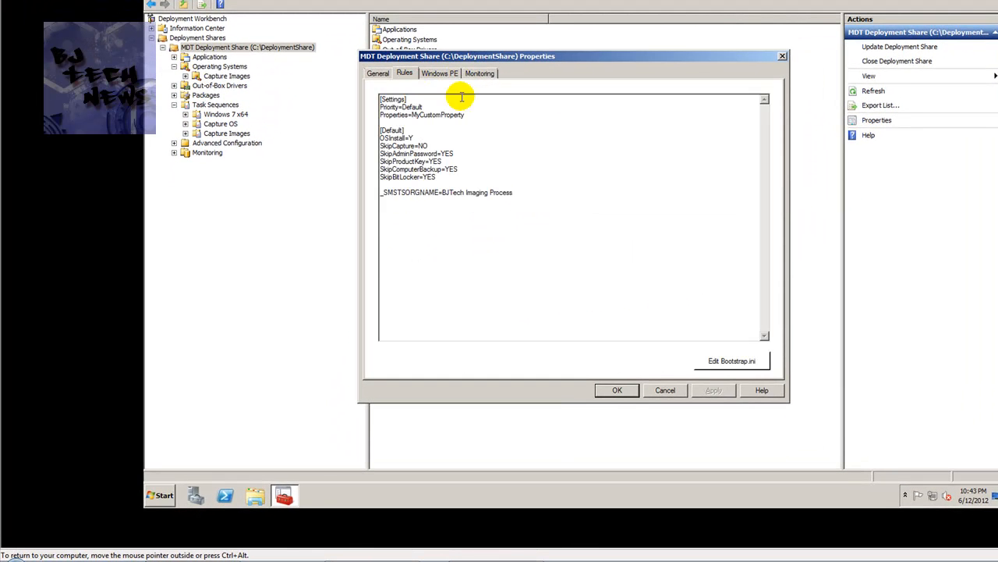
left_click(732, 360)
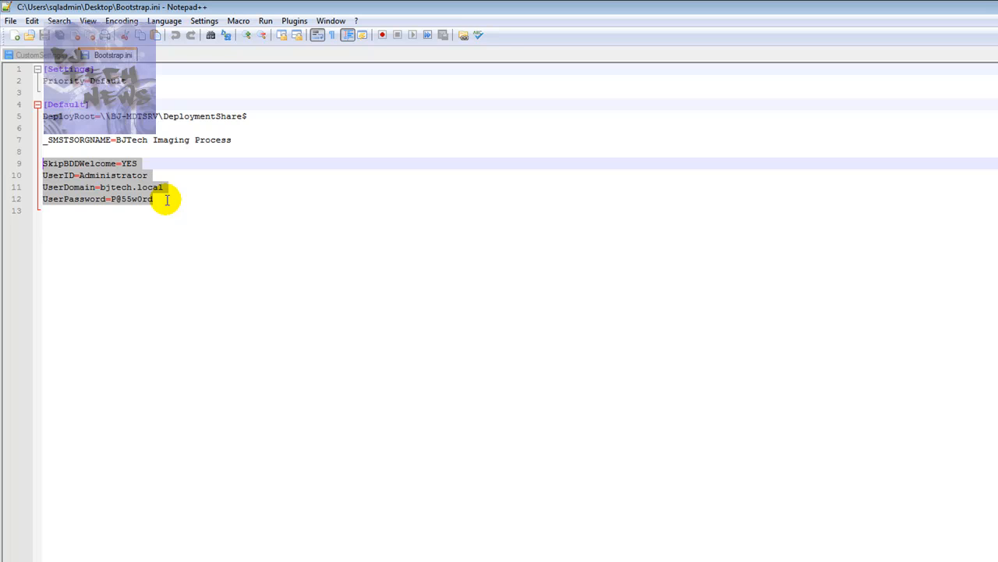
- Highlight Bootstrap.ini's SkipBDDWelcome, UserID, UserDomain and UserPassword lines
left_click(155, 199)
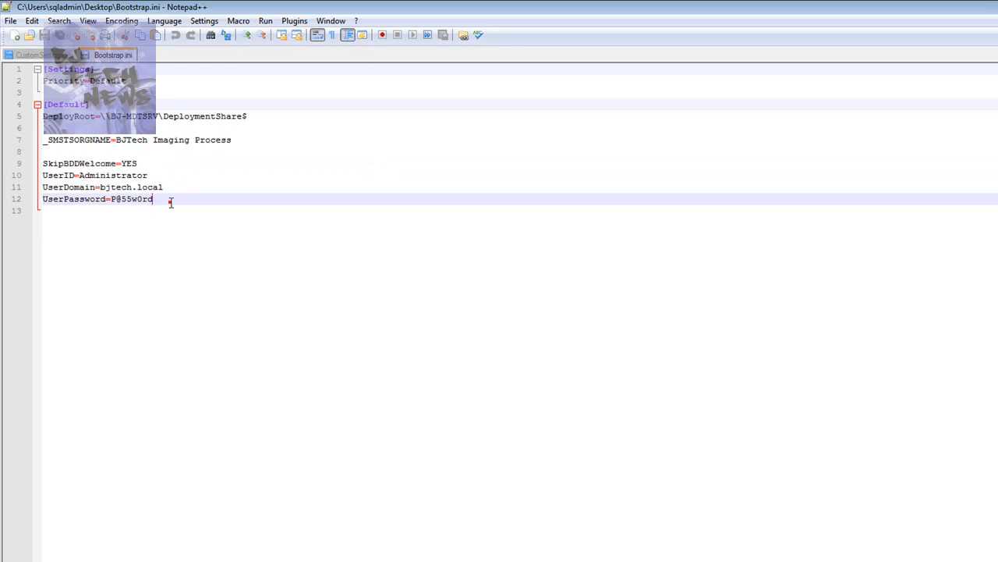
left_click_drag(44, 164, 152, 200)
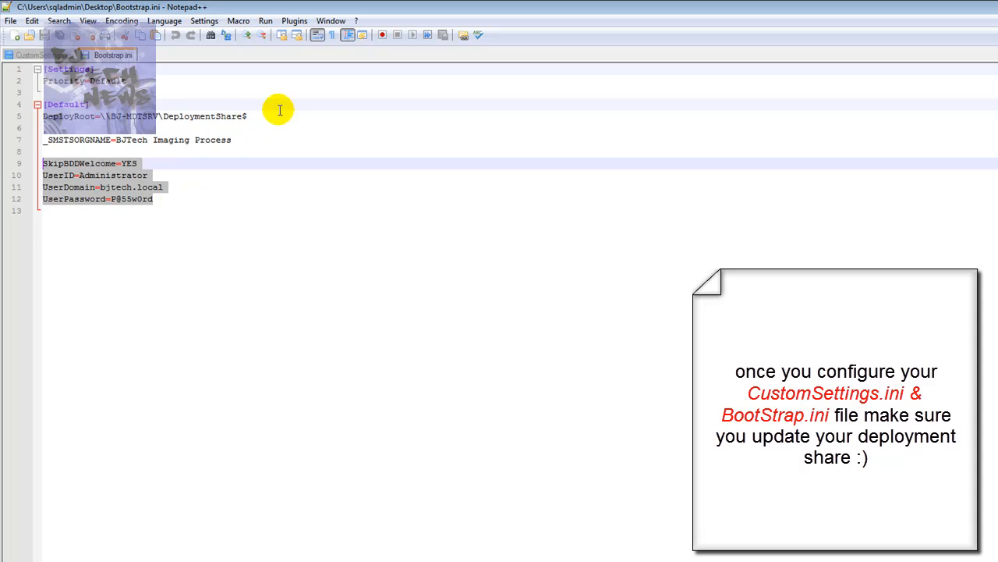
mouse_move(220, 112)
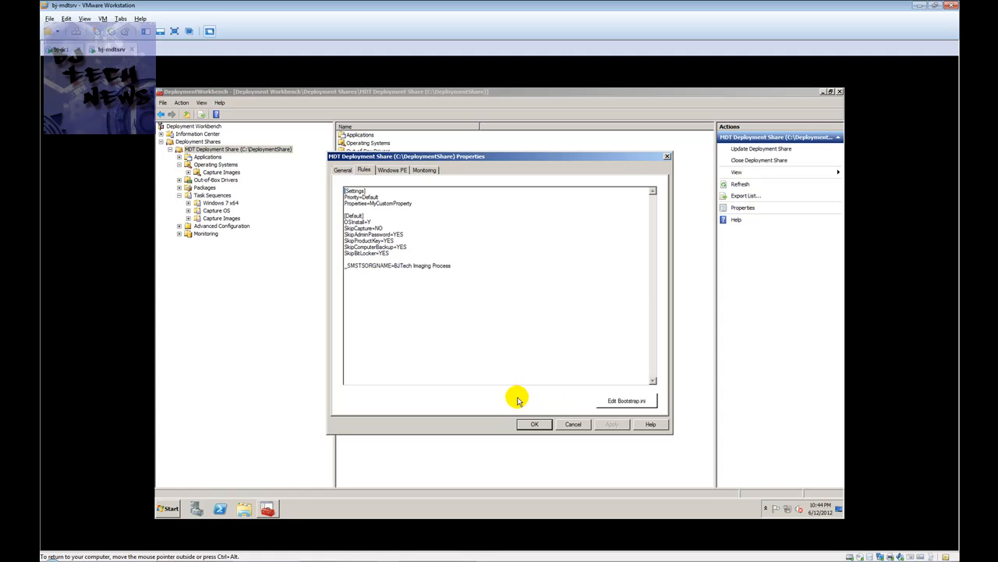
mouse_move(518, 398)
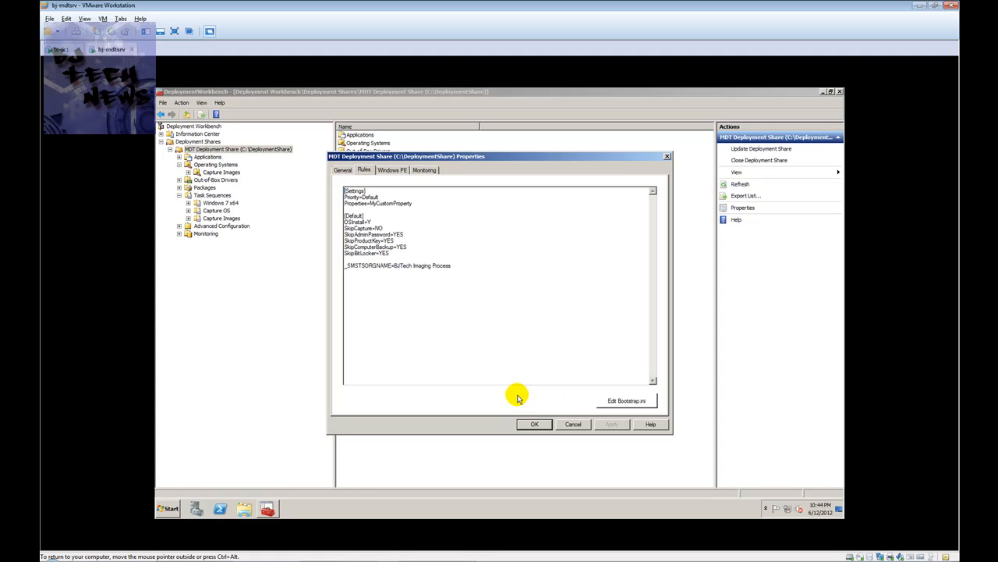